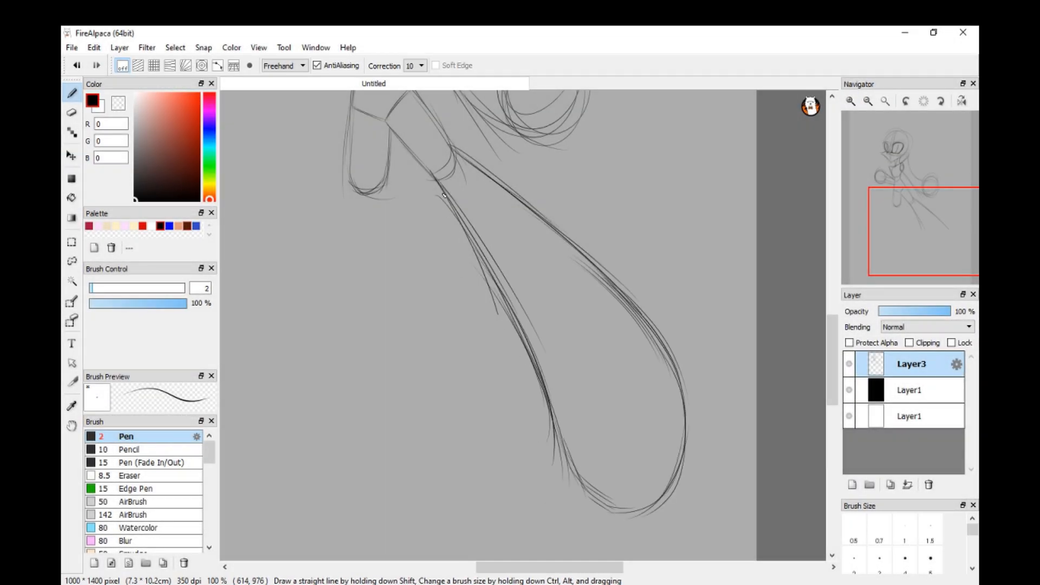
Ink darker, cleaner lines over the hair and face sketch on the new Layer4
left_click_drag(441, 195, 656, 484)
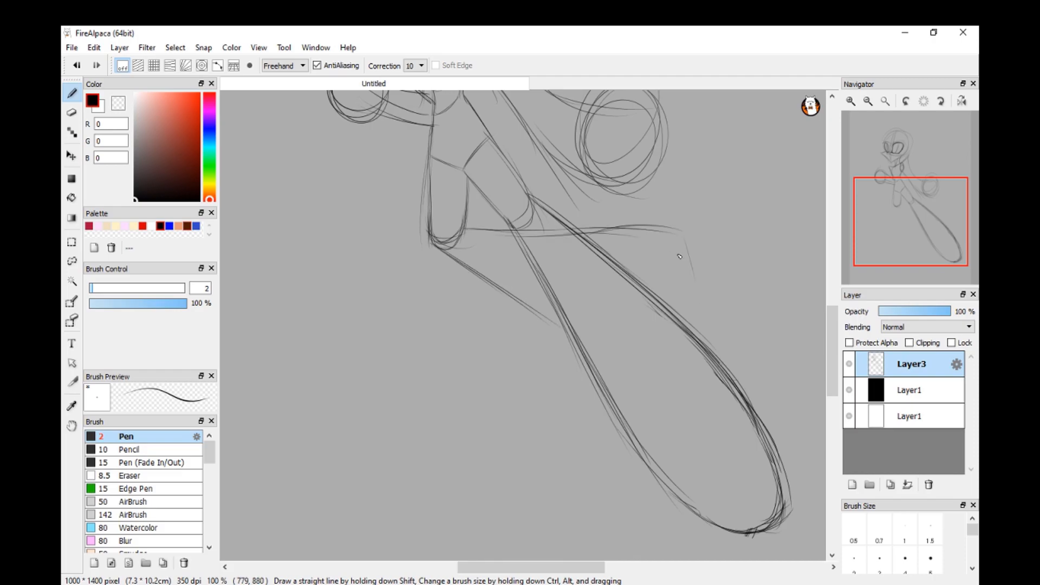
scroll("down", 3)
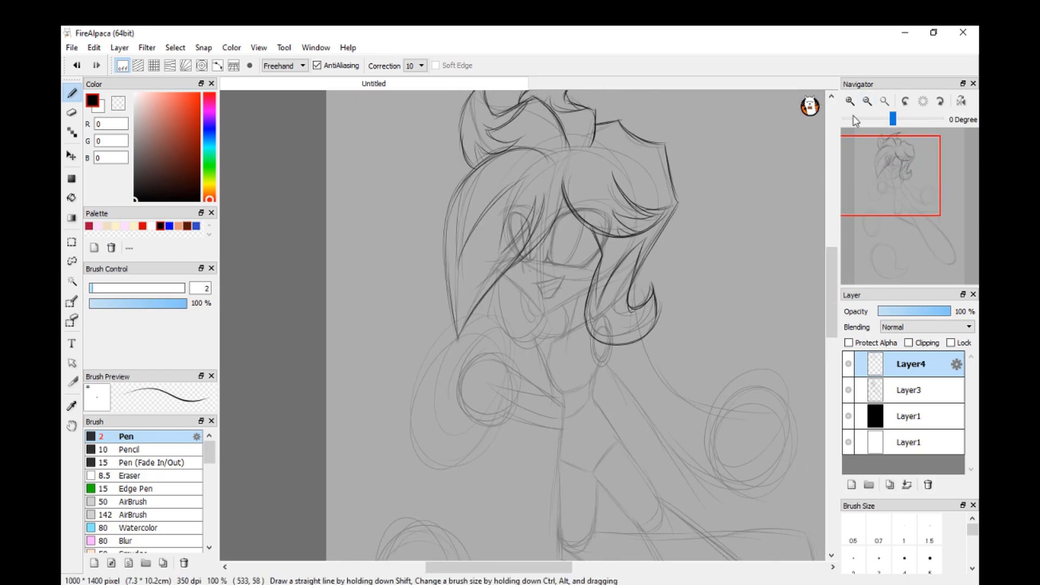
Redraw the mouth, collar and badge lines and save the drawing as Marmo.mdp
left_click(861, 102)
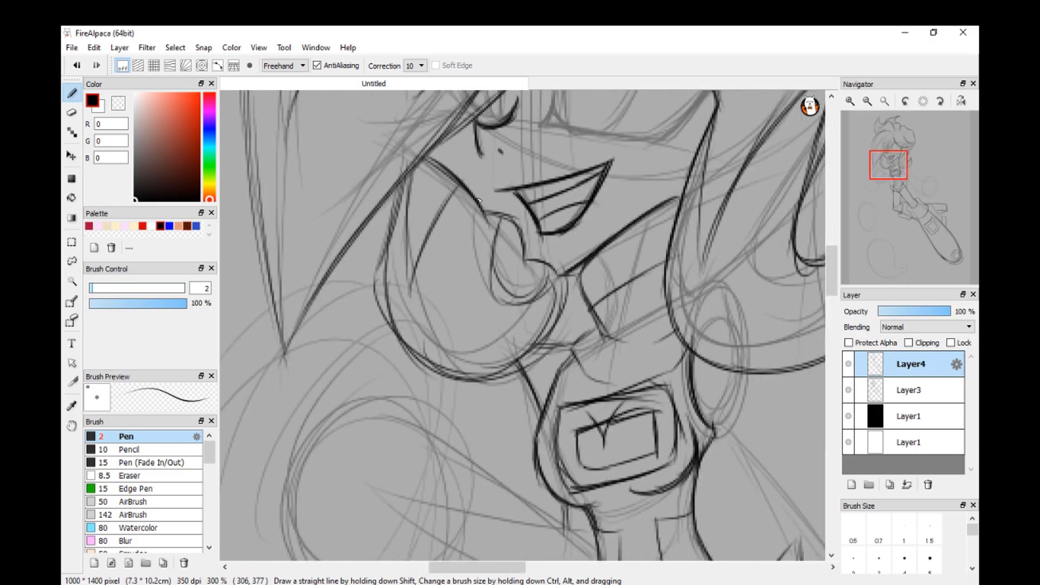
scroll("down", 3)
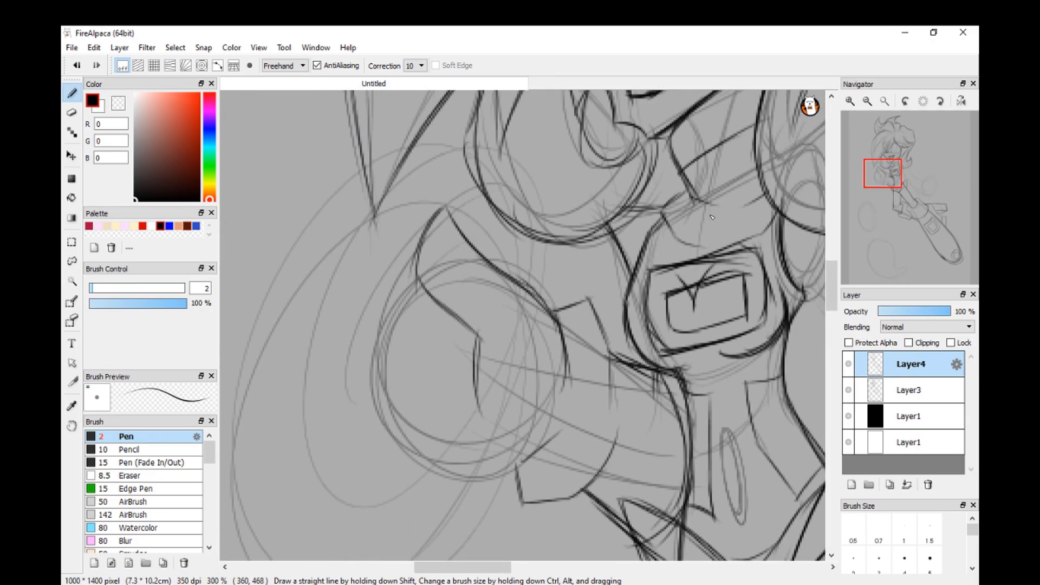
left_click(866, 101)
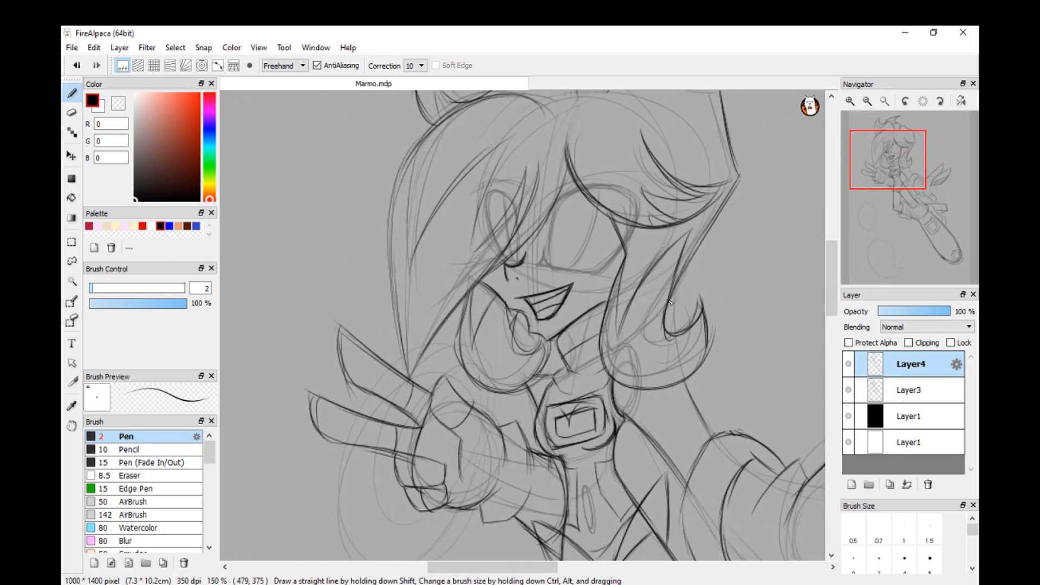
Review the chest, arm and wing sketch, then bring Marmo into GIMP as an imported image
scroll("down", 3)
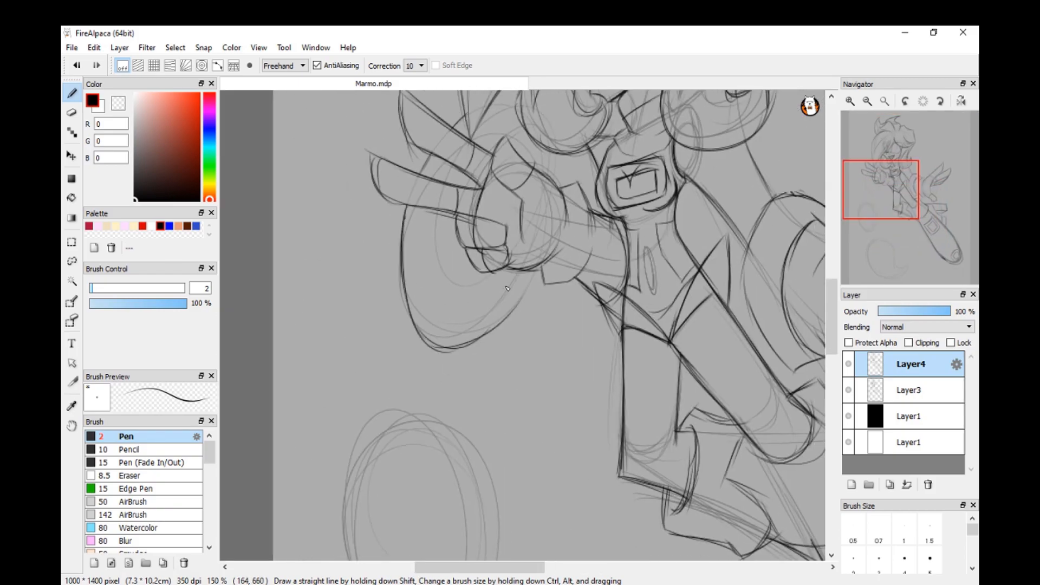
scroll("down", 3)
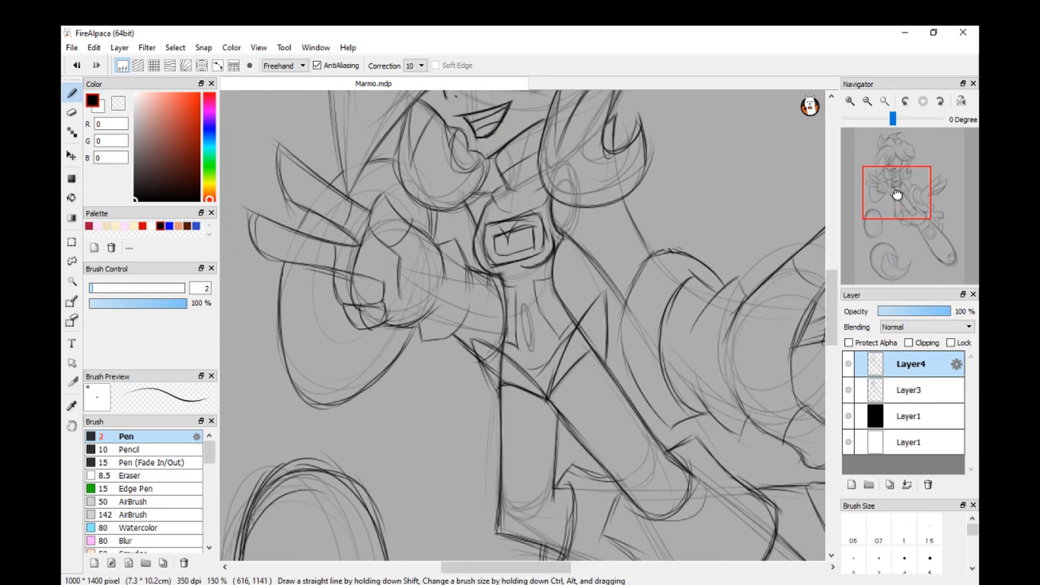
left_click_drag(896, 193, 909, 210)
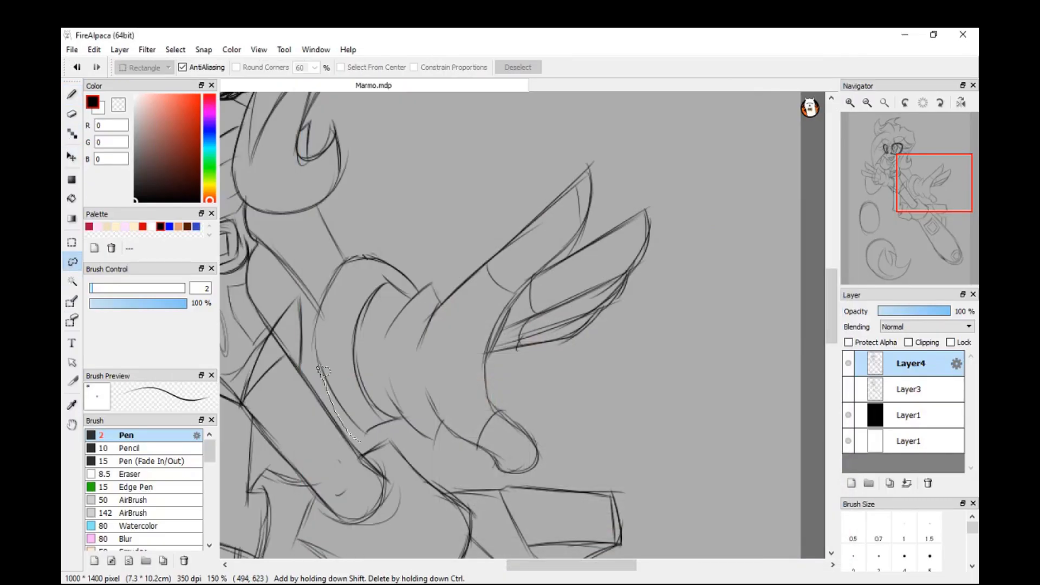
left_click(119, 49)
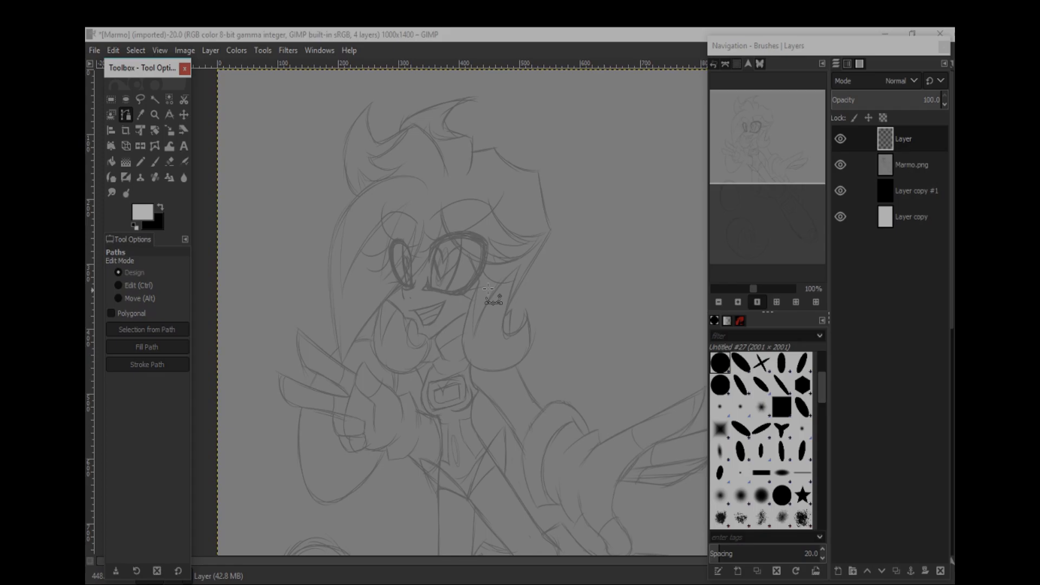
Make black the foreground colour, zoom in on the face and ready a small paintbrush
left_click(736, 302)
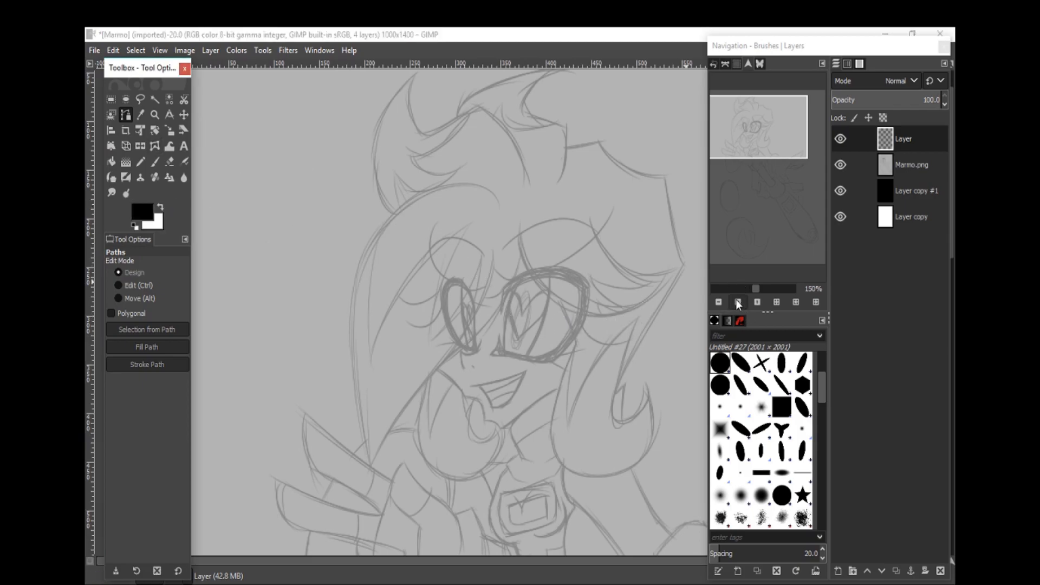
left_click(736, 302)
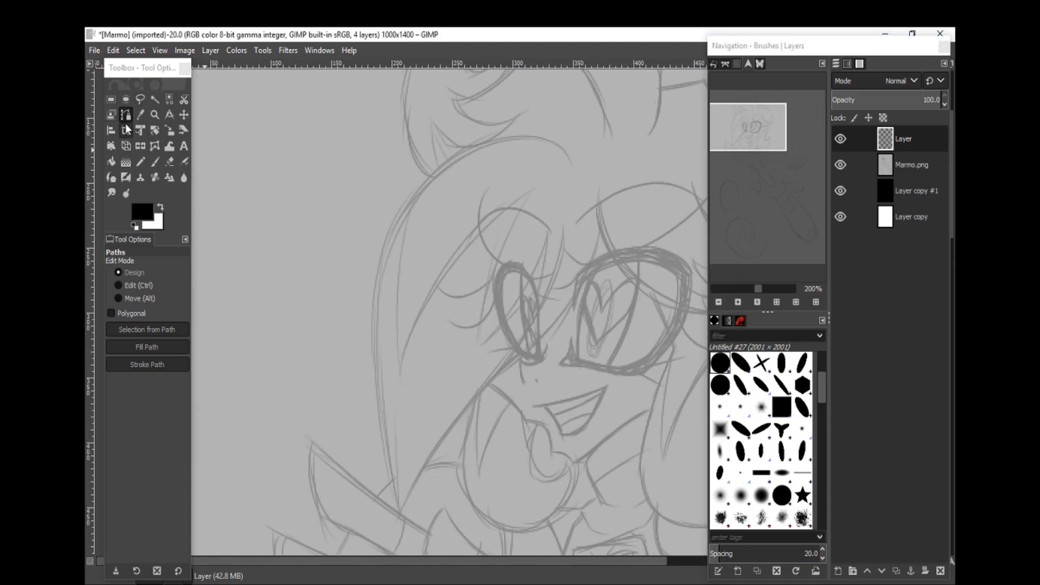
left_click(126, 129)
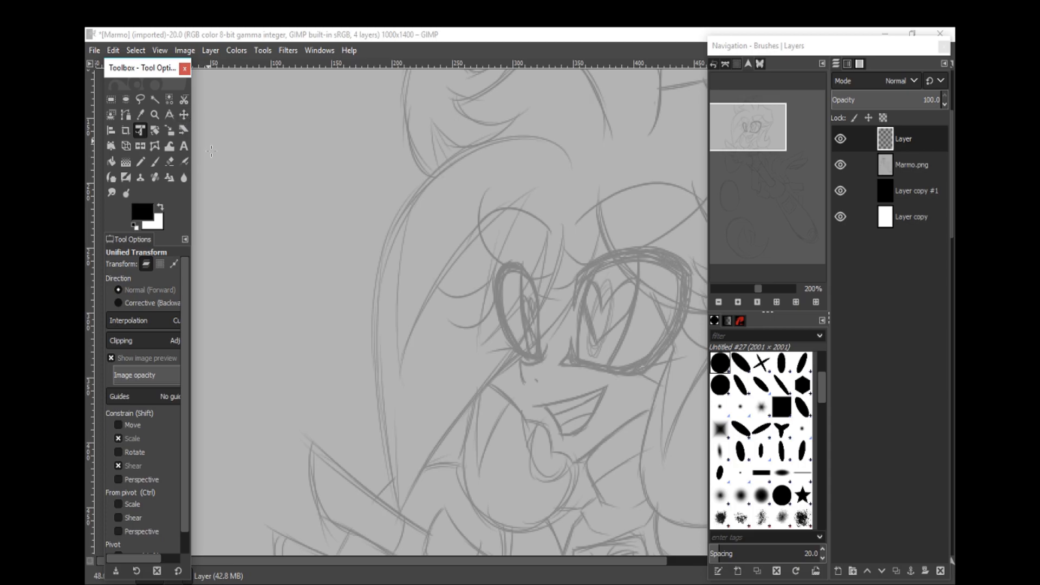
left_click(153, 162)
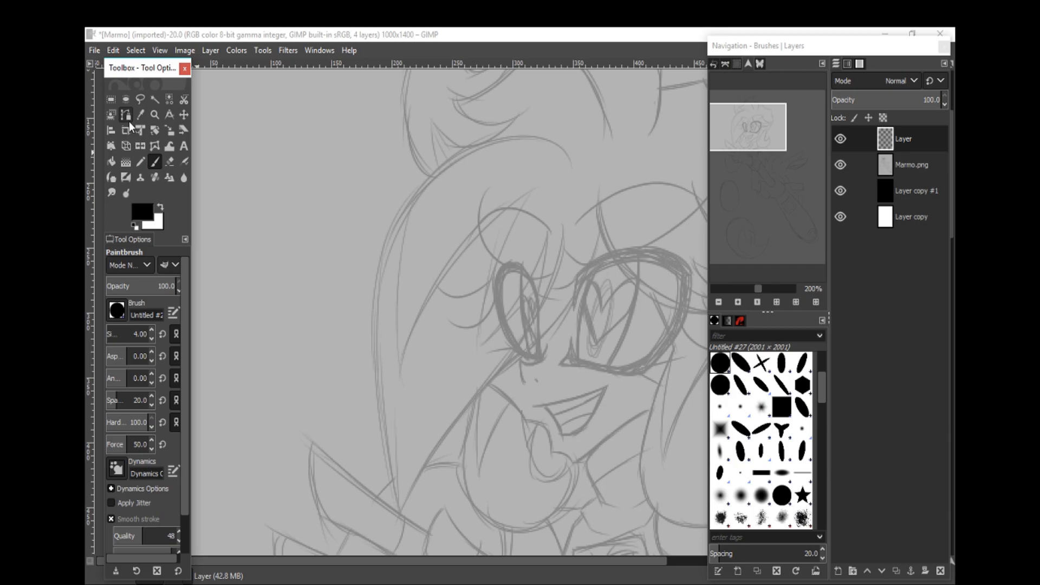
Trace a curved closed path along the long hair strand beside the face
left_click(126, 114)
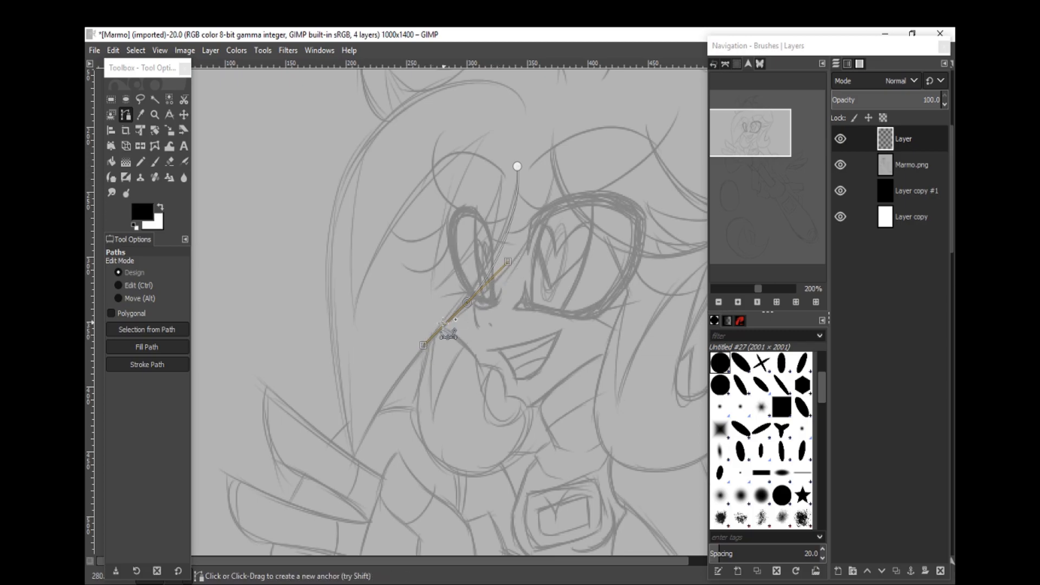
left_click_drag(451, 335, 345, 510)
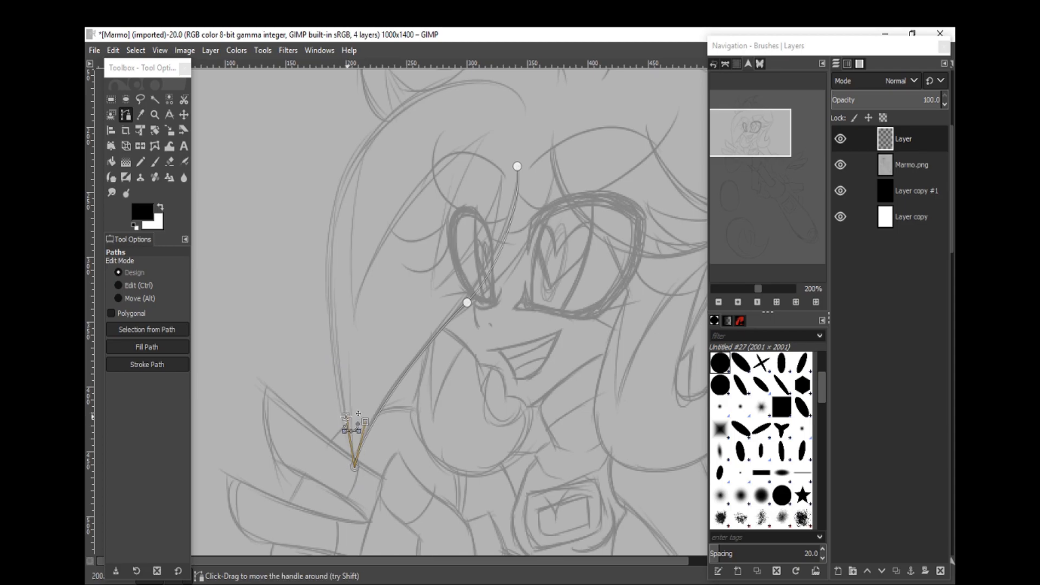
left_click_drag(355, 464, 332, 144)
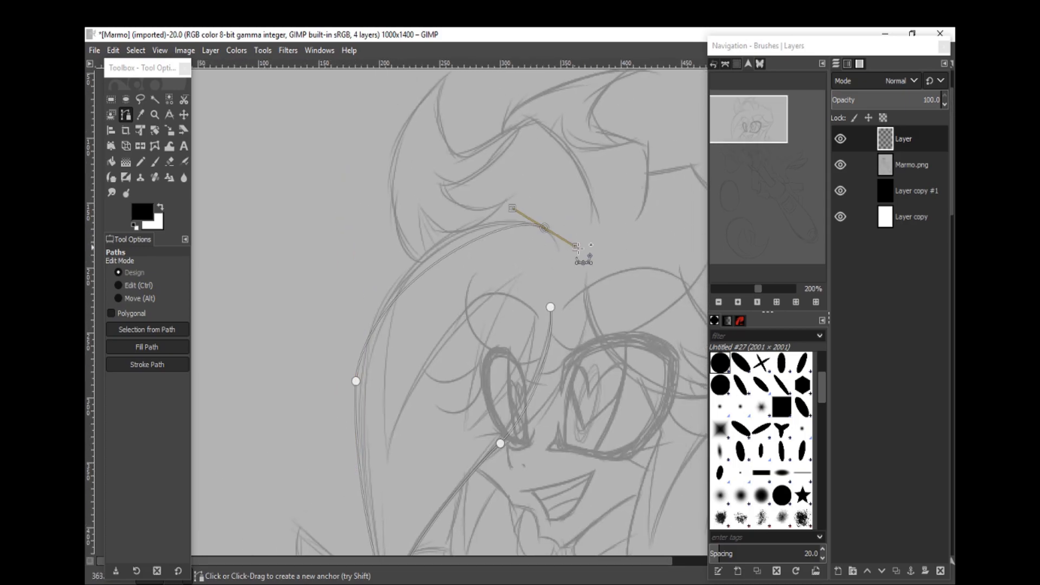
left_click_drag(580, 247, 539, 226)
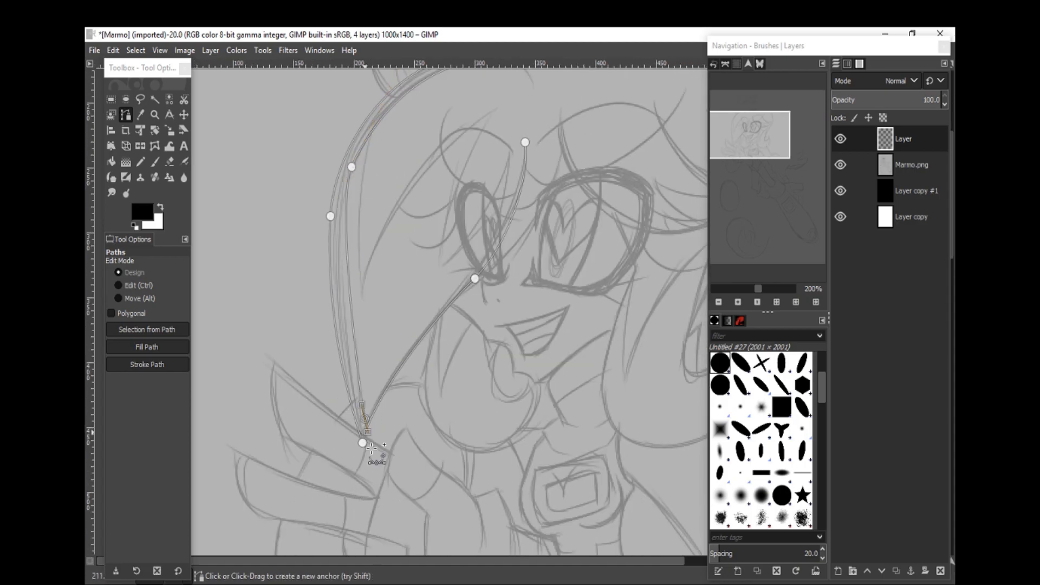
left_click_drag(361, 443, 394, 521)
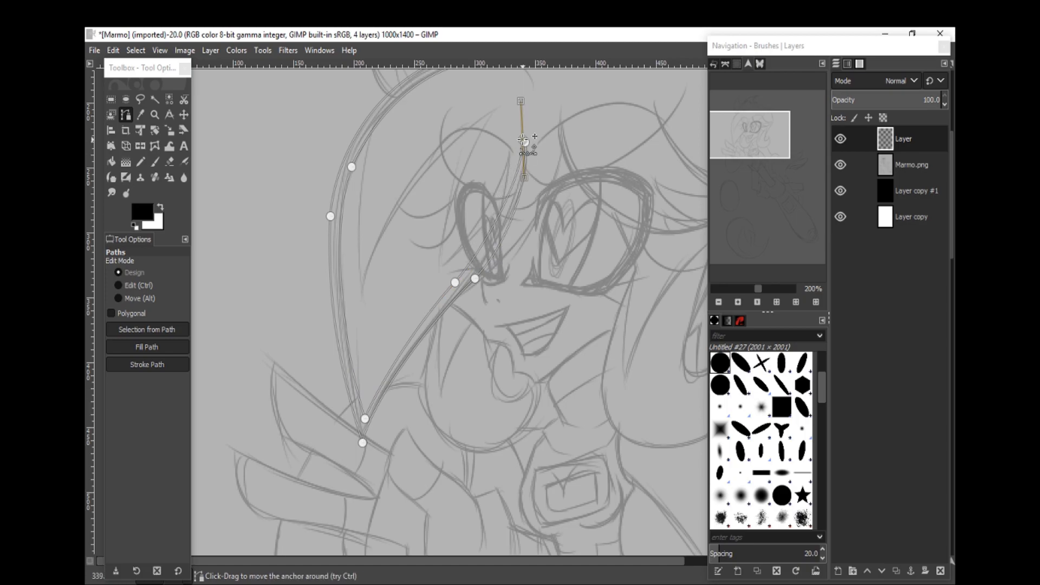
left_click_drag(524, 137, 524, 200)
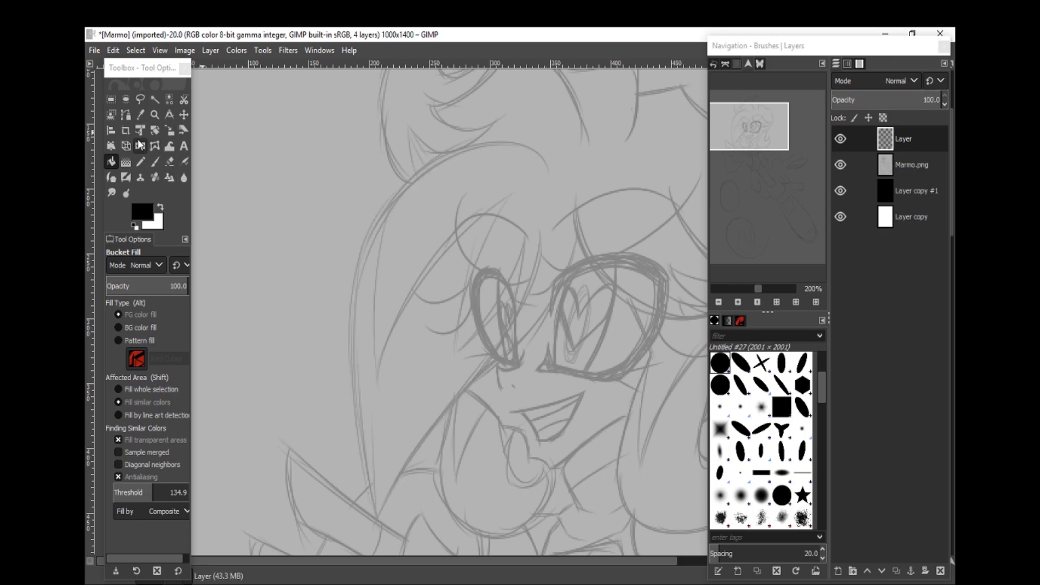
Resume editing the hair-strand path and hide the duplicate Unnamed #1 path outline
left_click(126, 113)
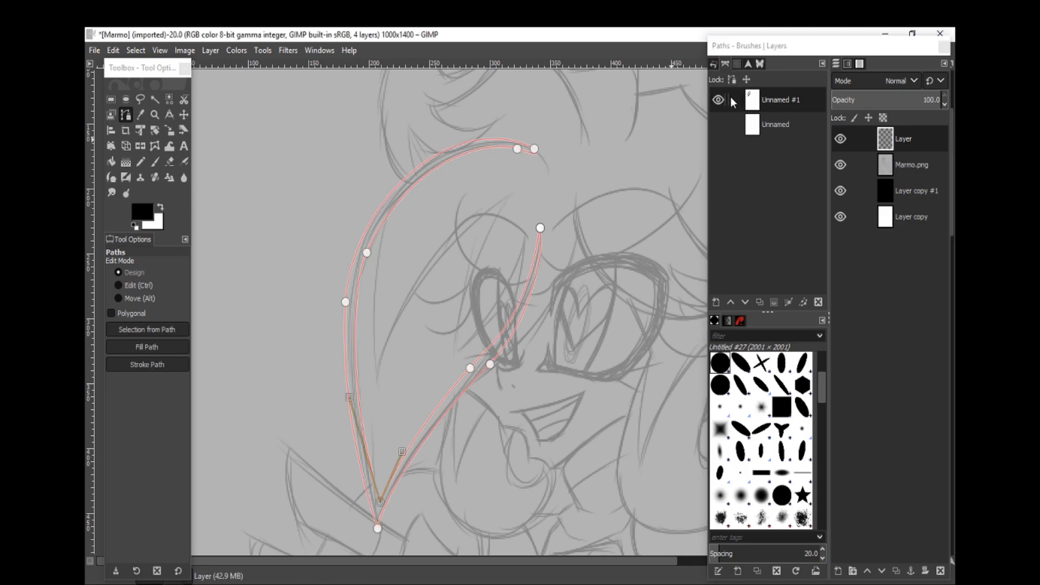
left_click(717, 100)
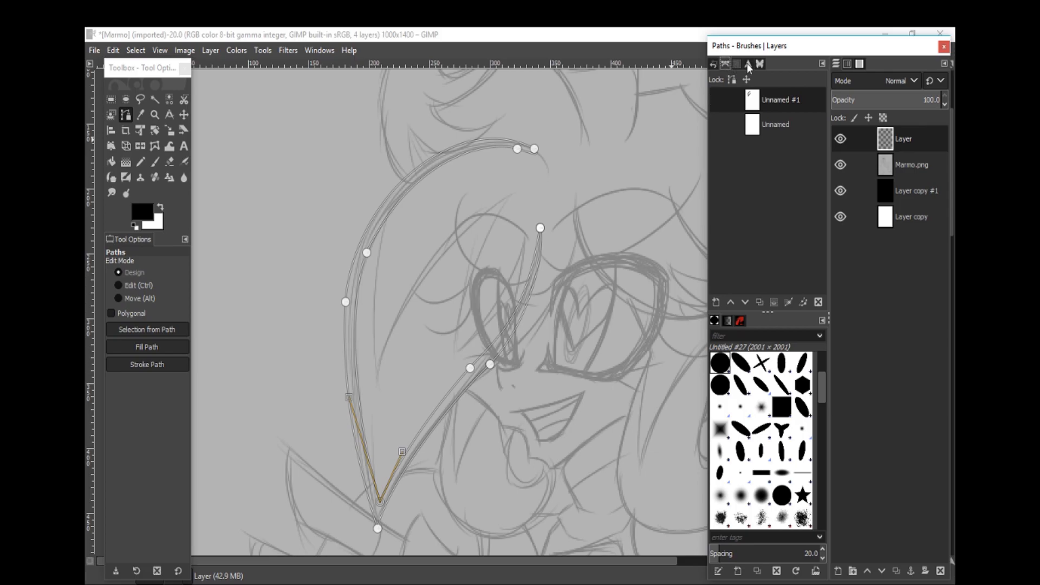
left_click(734, 64)
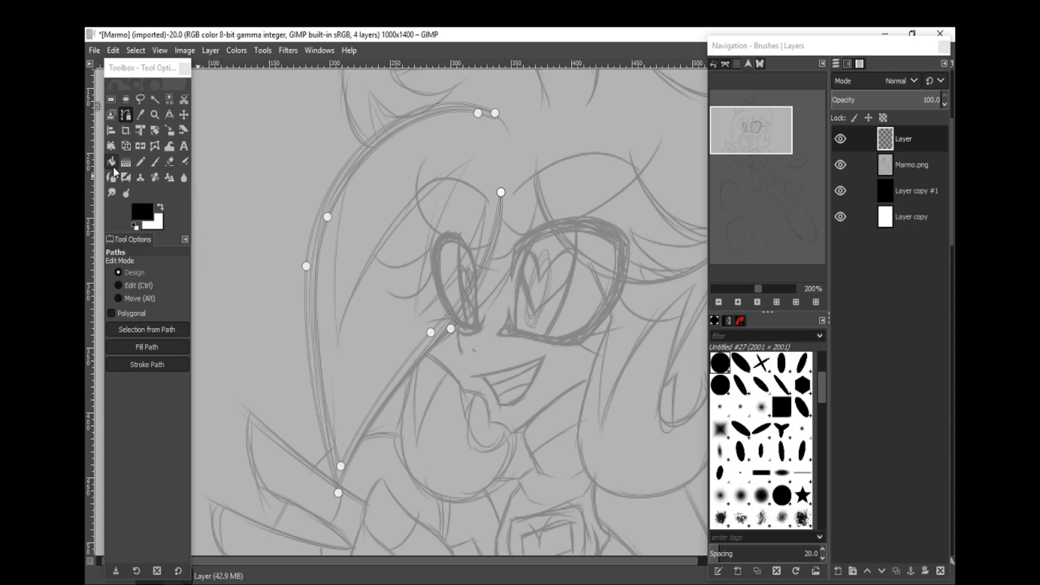
Fill the hair-strand path with solid black foreground colour
left_click(147, 347)
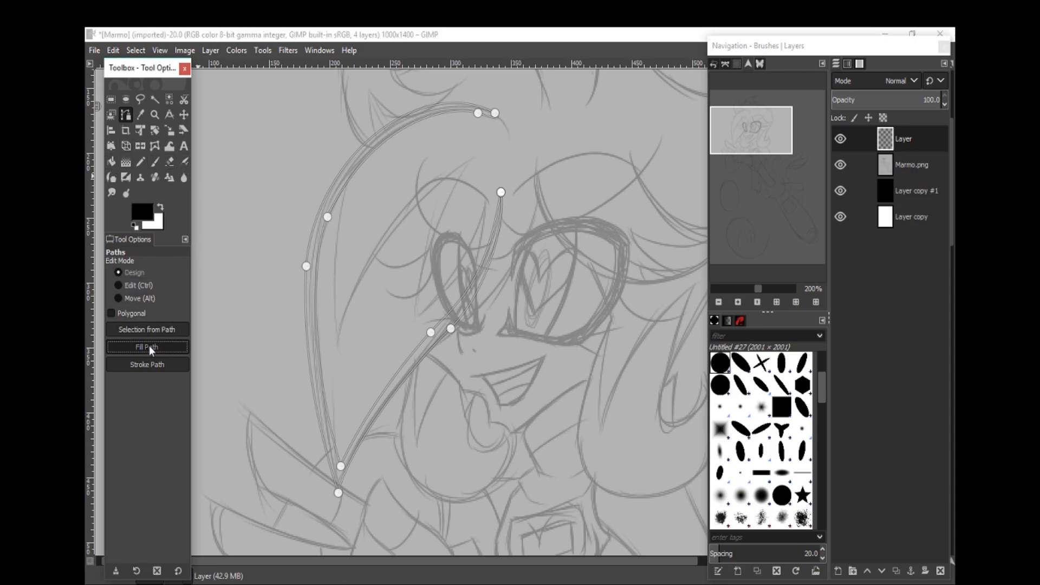
left_click(147, 347)
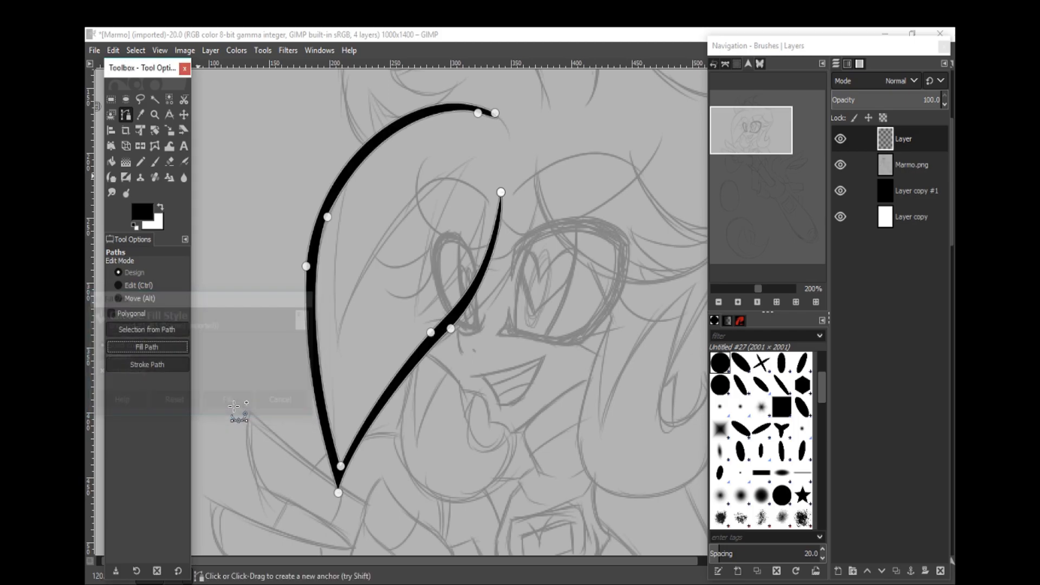
left_click(169, 162)
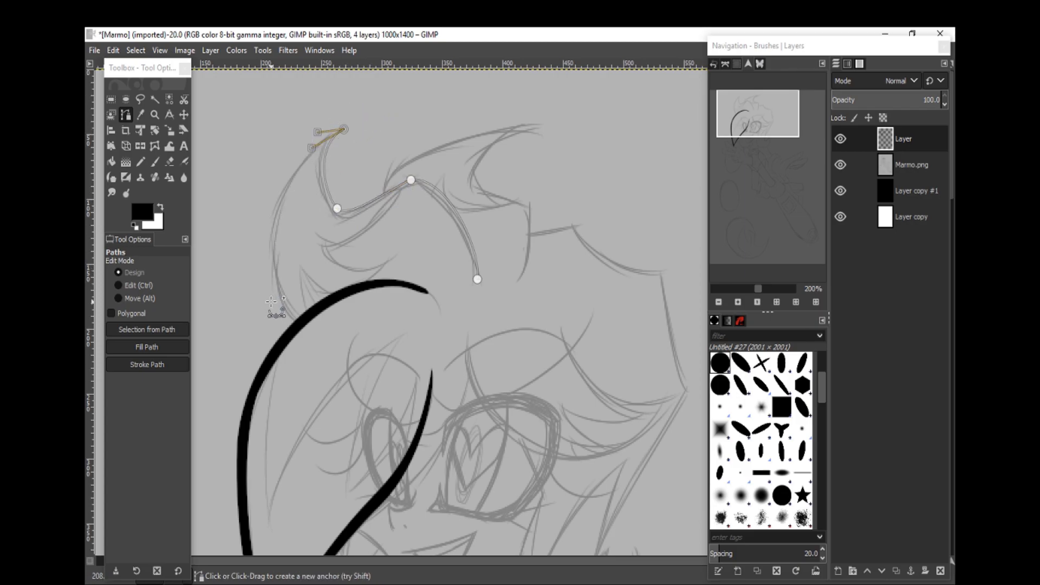
Curve the path along the top hair tuft, fill it black and return to the paintbrush
left_click_drag(345, 129, 264, 299)
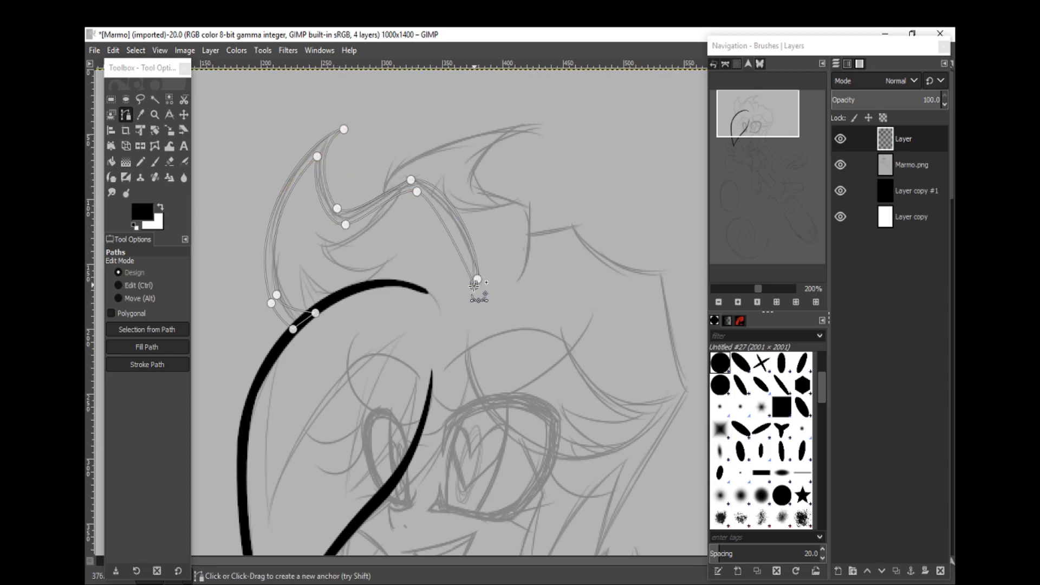
left_click(147, 364)
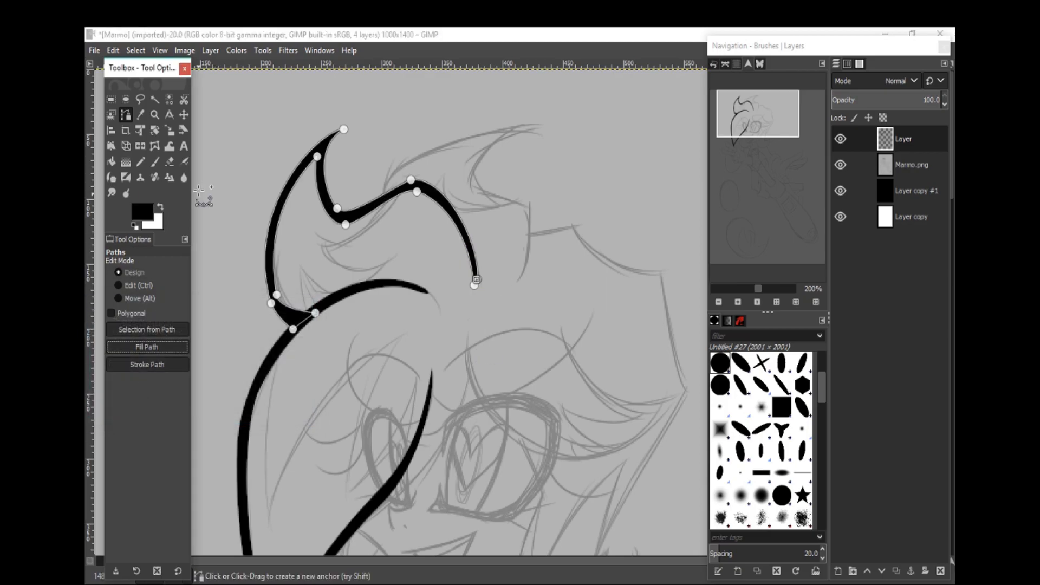
left_click(185, 162)
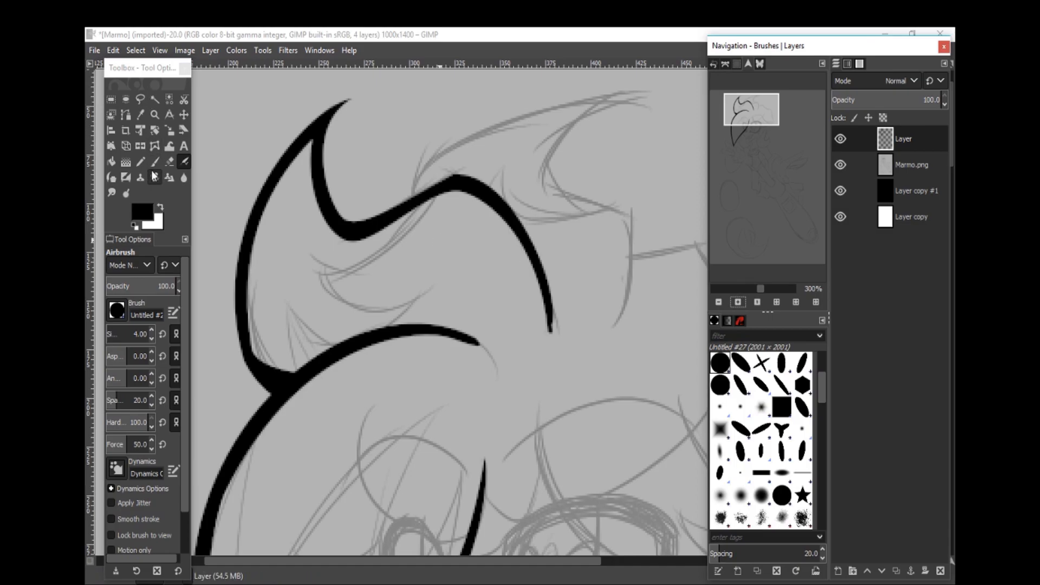
left_click(153, 162)
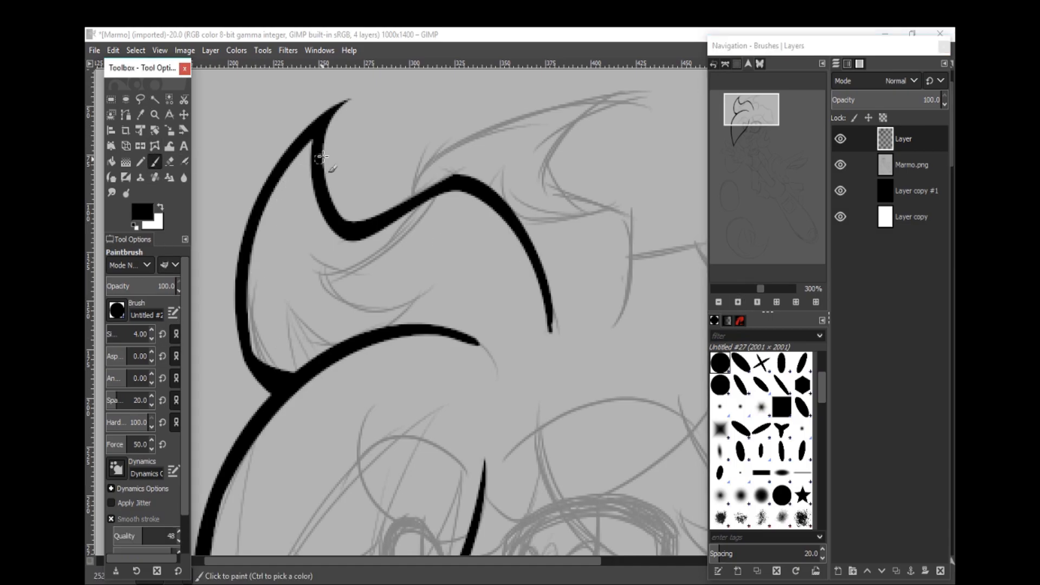
Brush a first hair spike stroke and erase its tip to a taper
left_click_drag(319, 156, 281, 378)
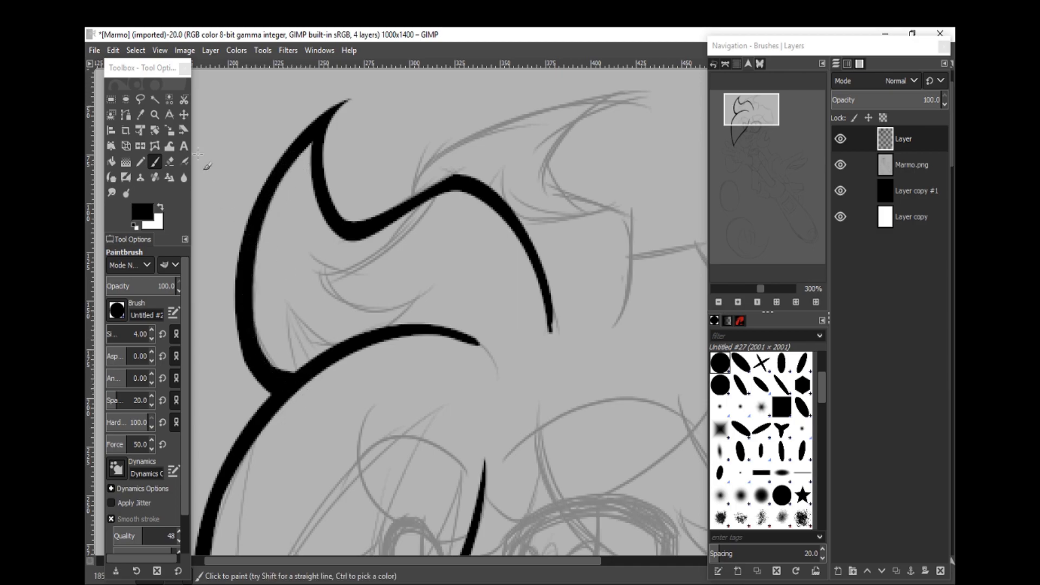
left_click(110, 162)
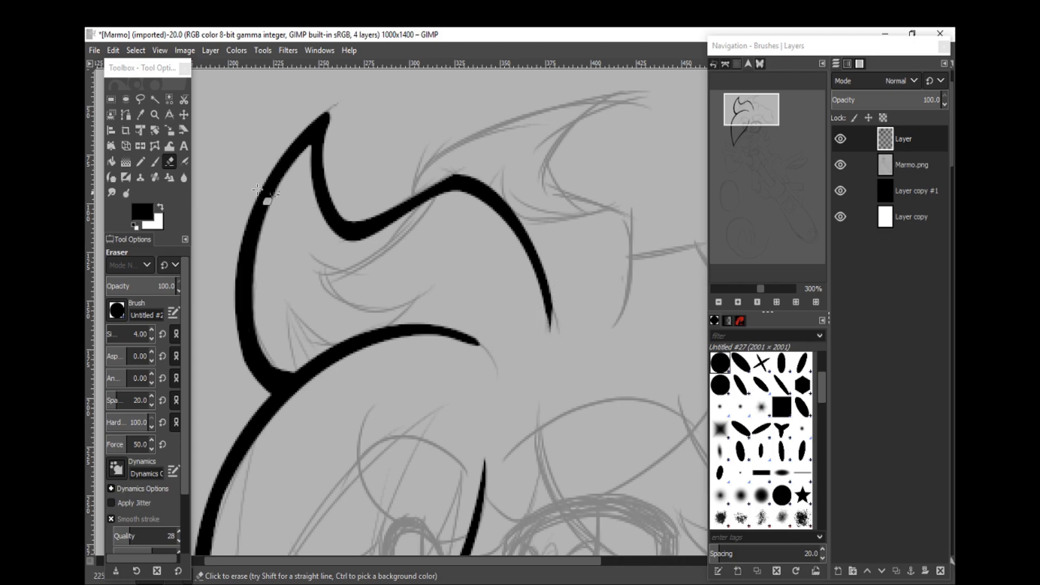
left_click(154, 162)
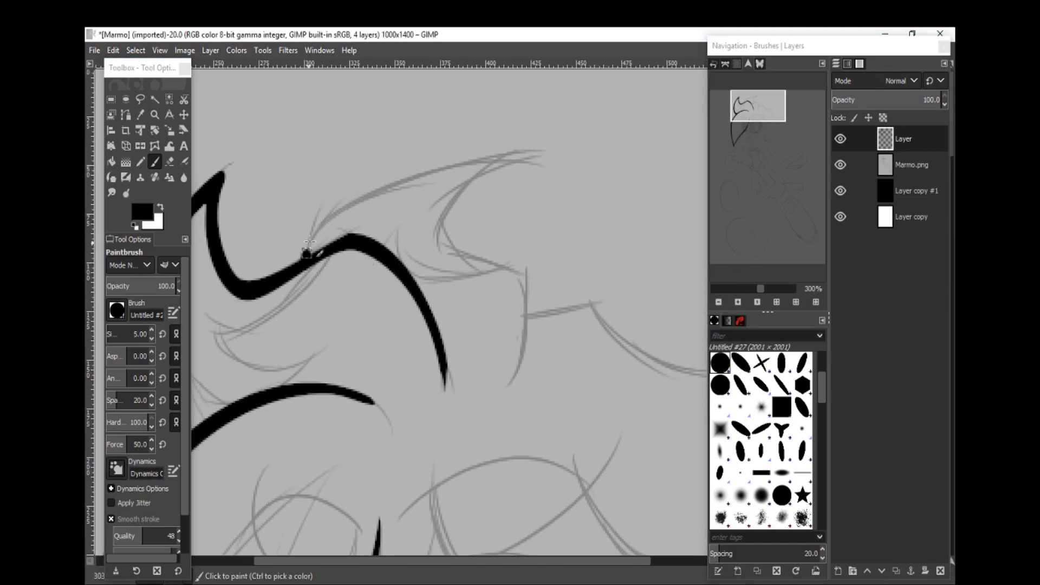
left_click_drag(312, 259, 544, 150)
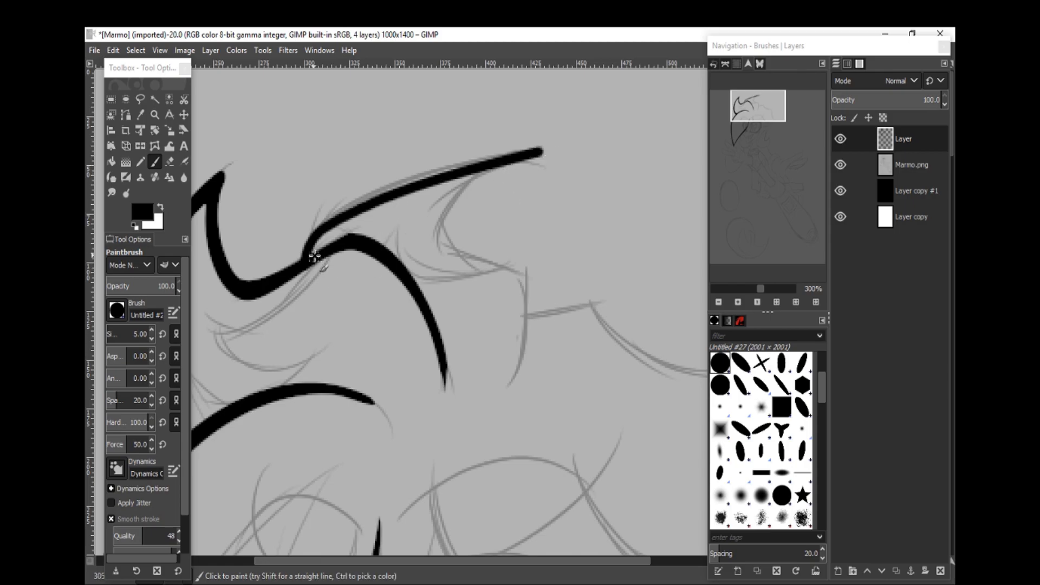
key("ctrl+z")
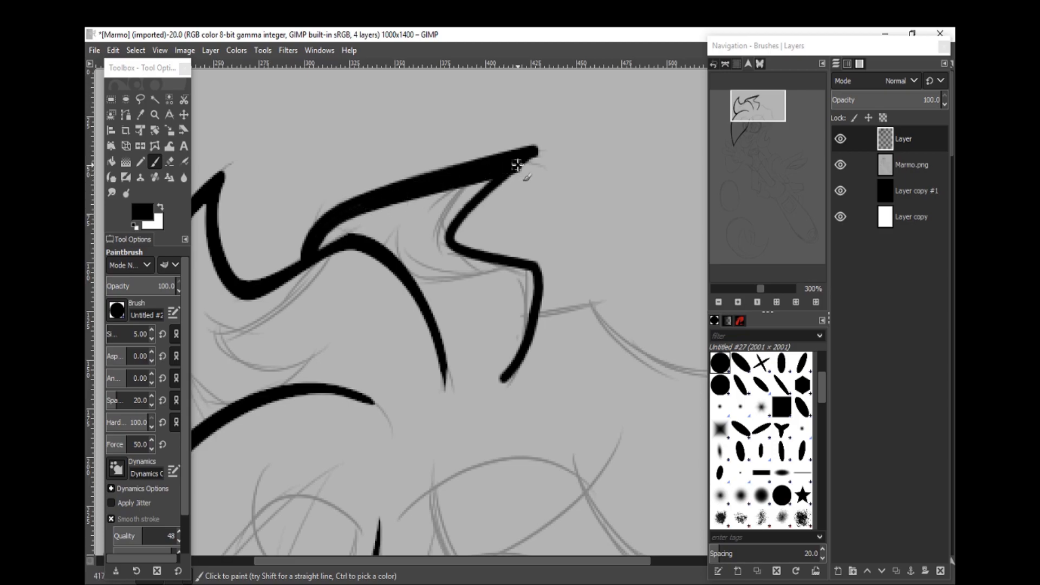
Ink the spike's inner and lower edges in black and tidy the tips with the eraser
left_click_drag(521, 166, 524, 268)
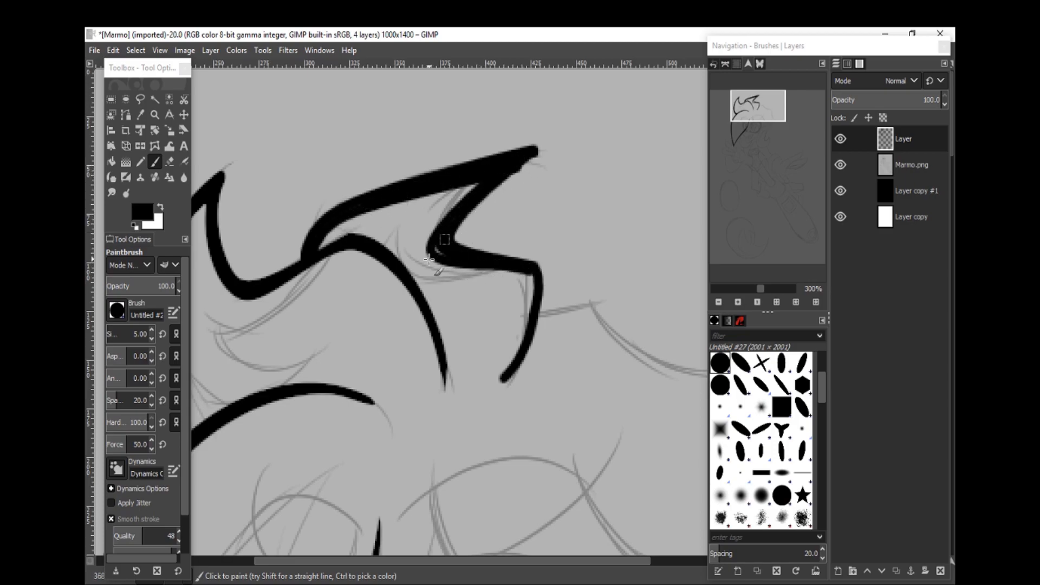
left_click_drag(444, 239, 498, 391)
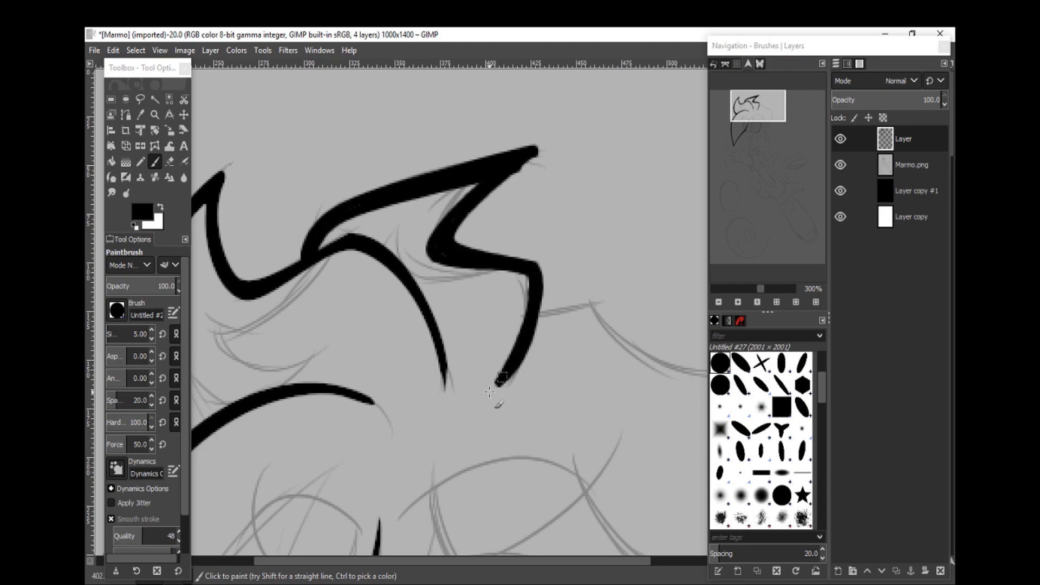
left_click(170, 161)
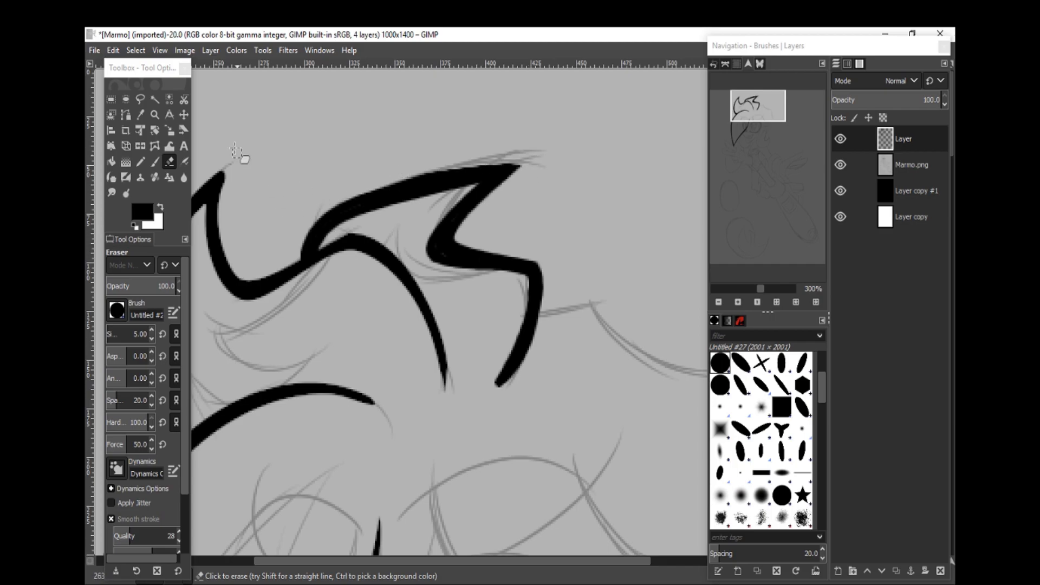
left_click(154, 161)
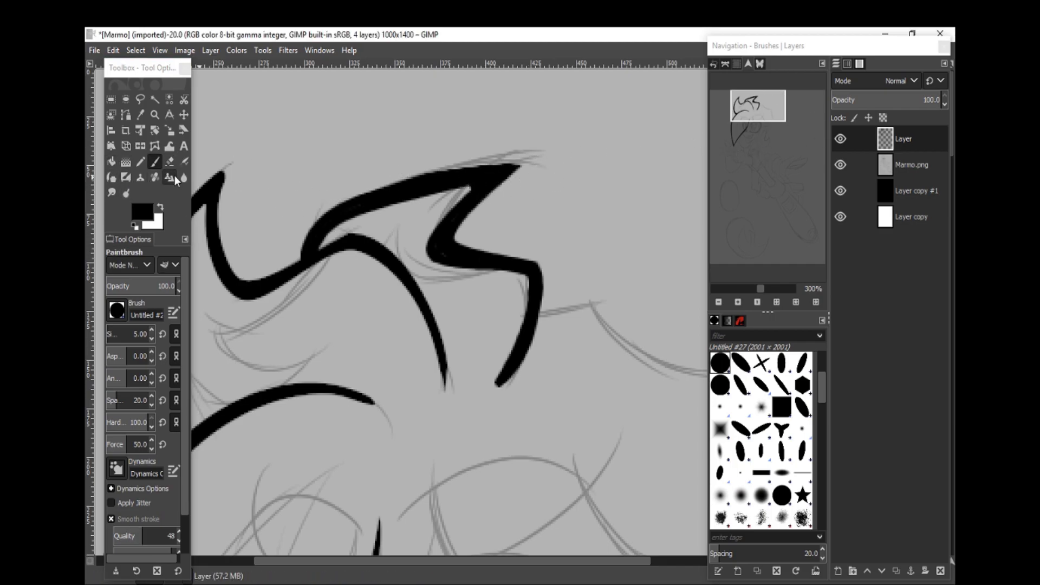
left_click(170, 161)
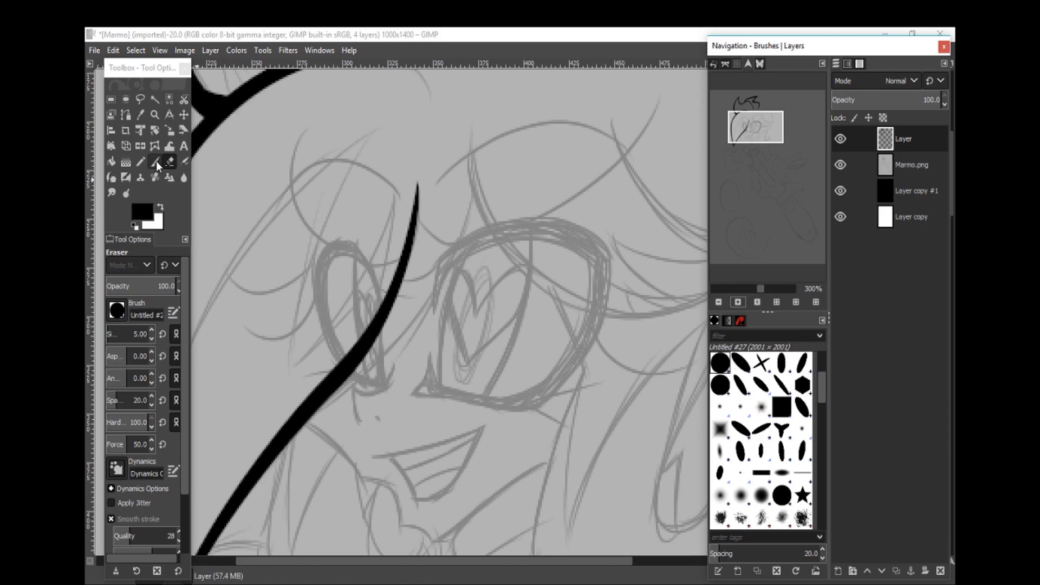
Alternate paths and paintbrush to ink the face edge, grinning mouth and collar in black
left_click(125, 114)
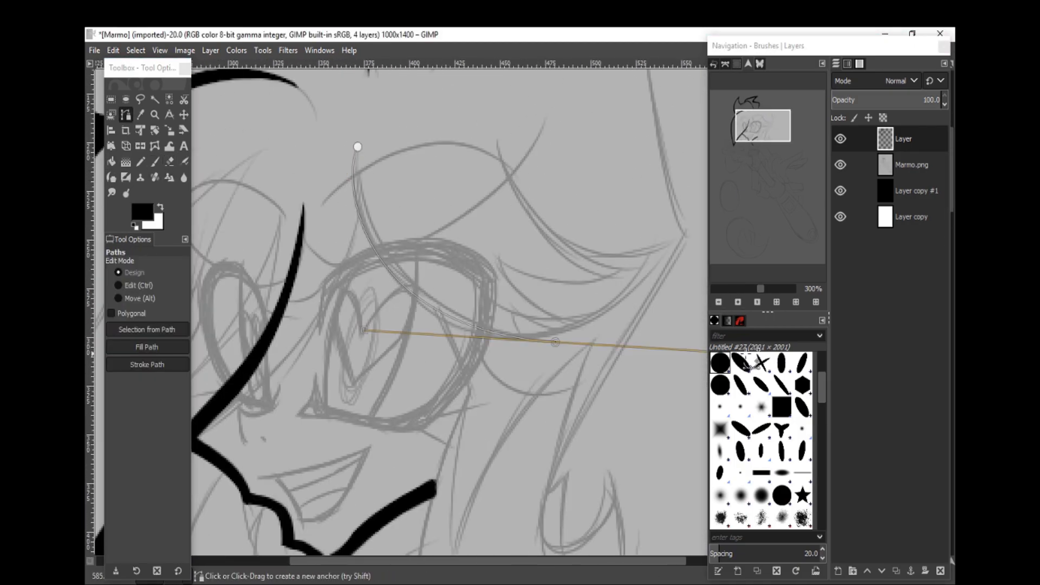
left_click(154, 161)
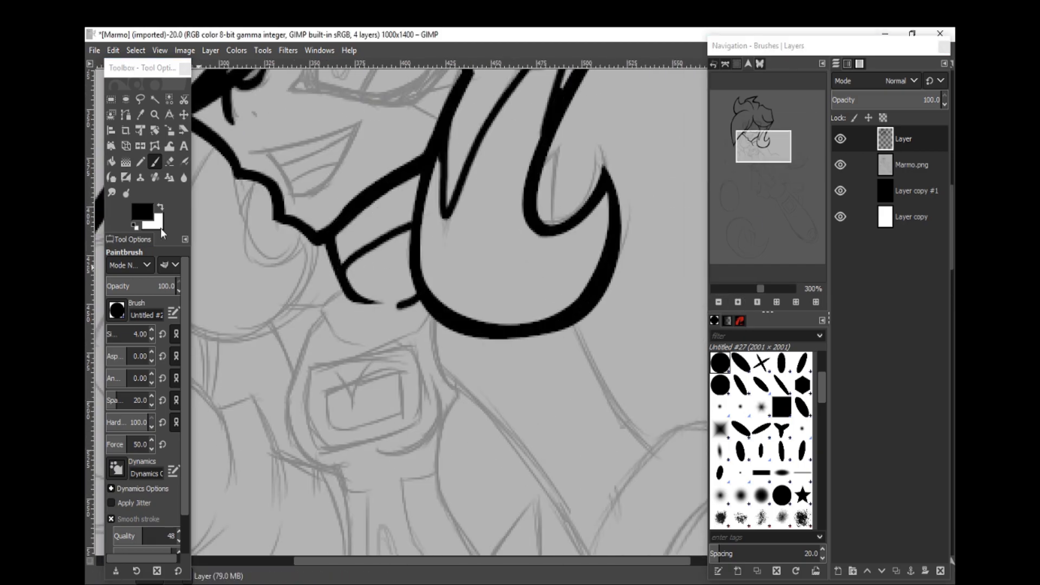
left_click(125, 113)
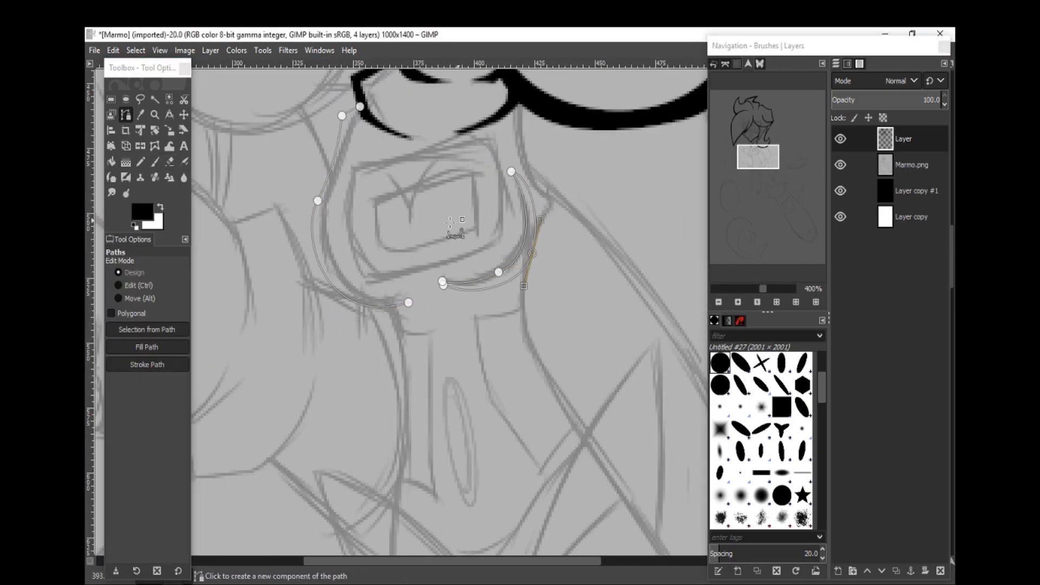
left_click(153, 162)
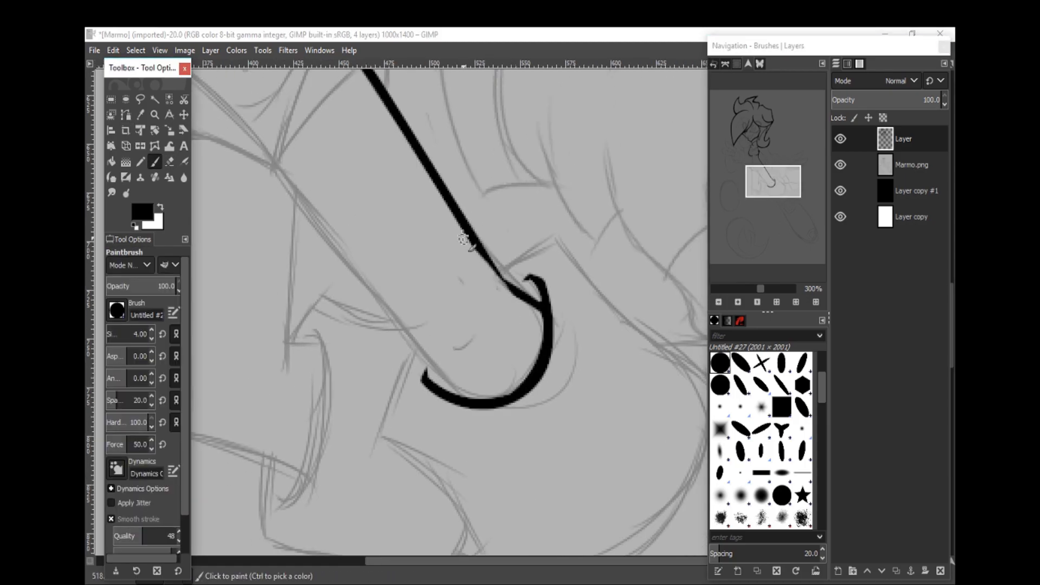
left_click(126, 114)
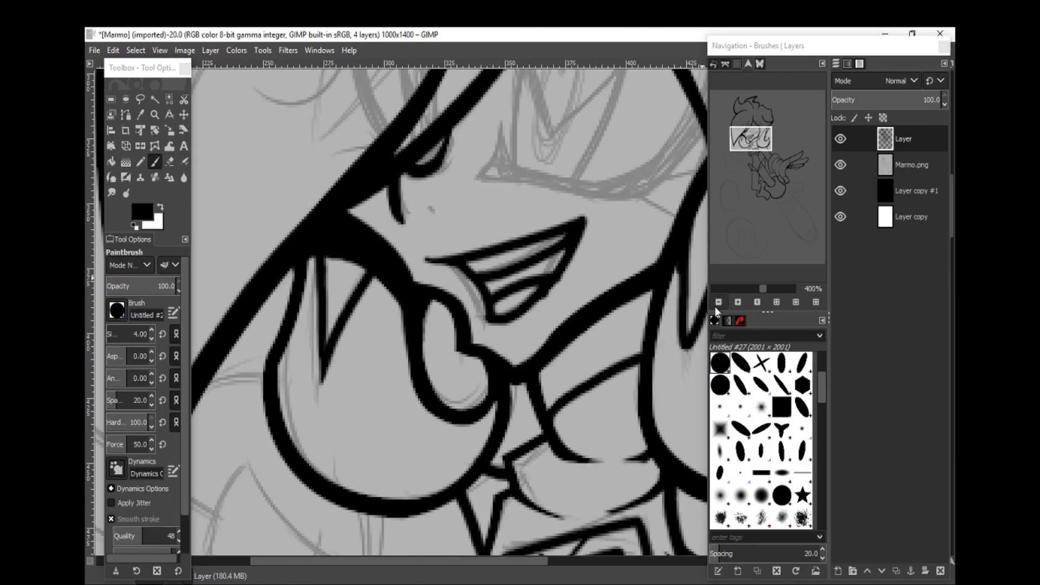
Trace the peace-sign hand along the fingers, fill it black and erase stray bits
left_click(126, 114)
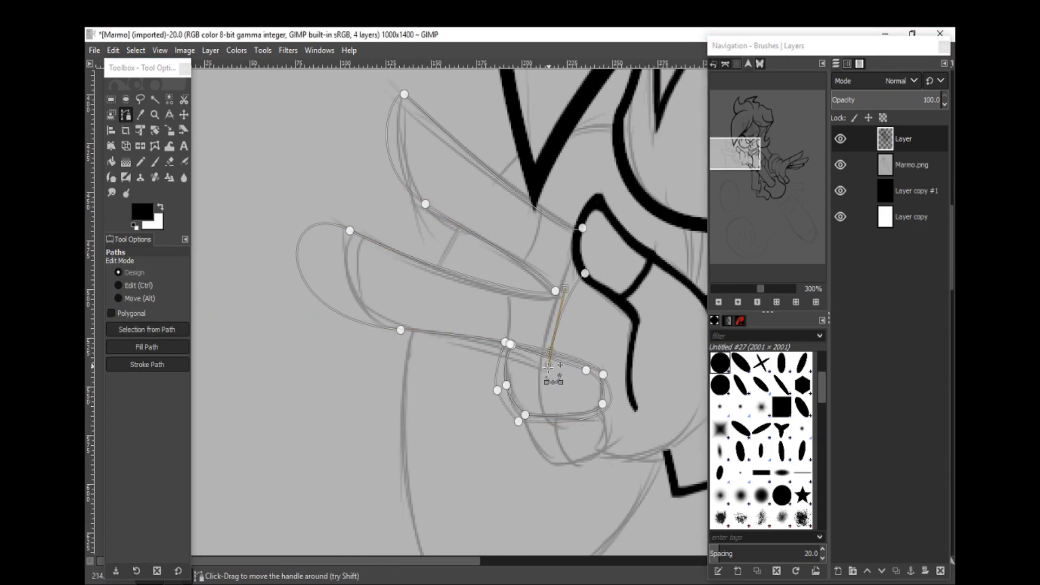
left_click_drag(552, 367, 560, 290)
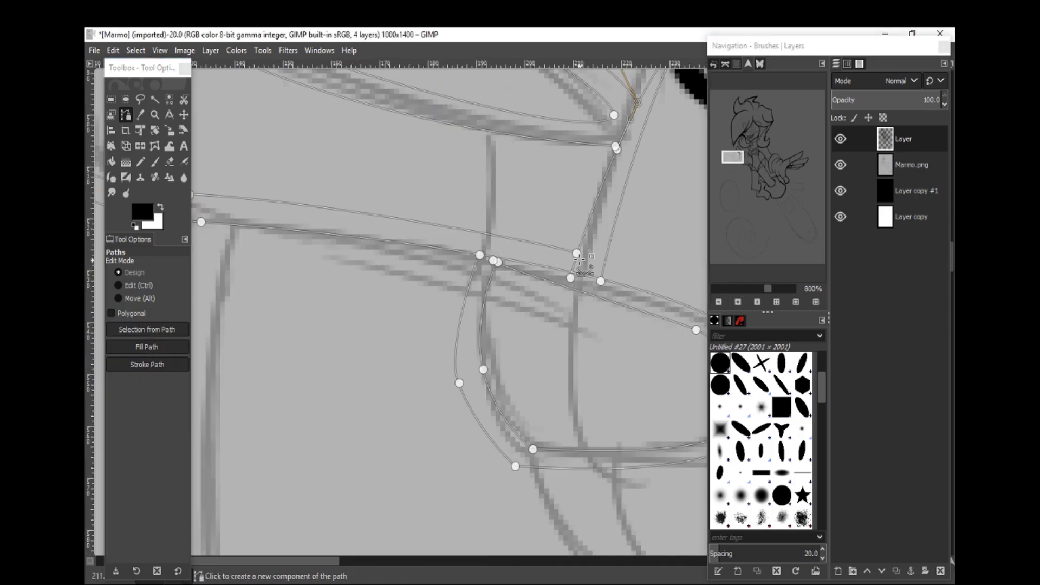
left_click(153, 161)
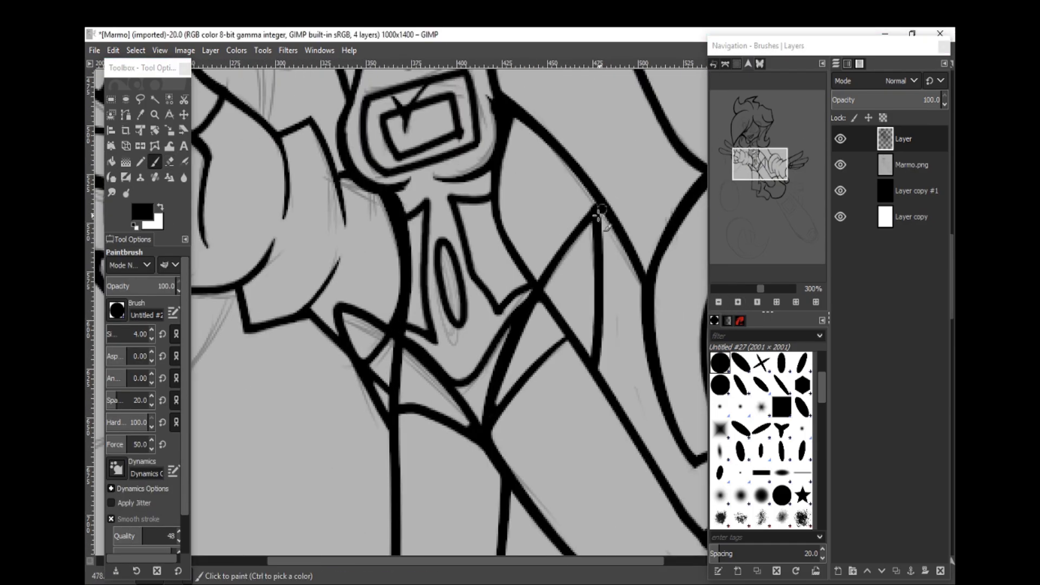
left_click(126, 115)
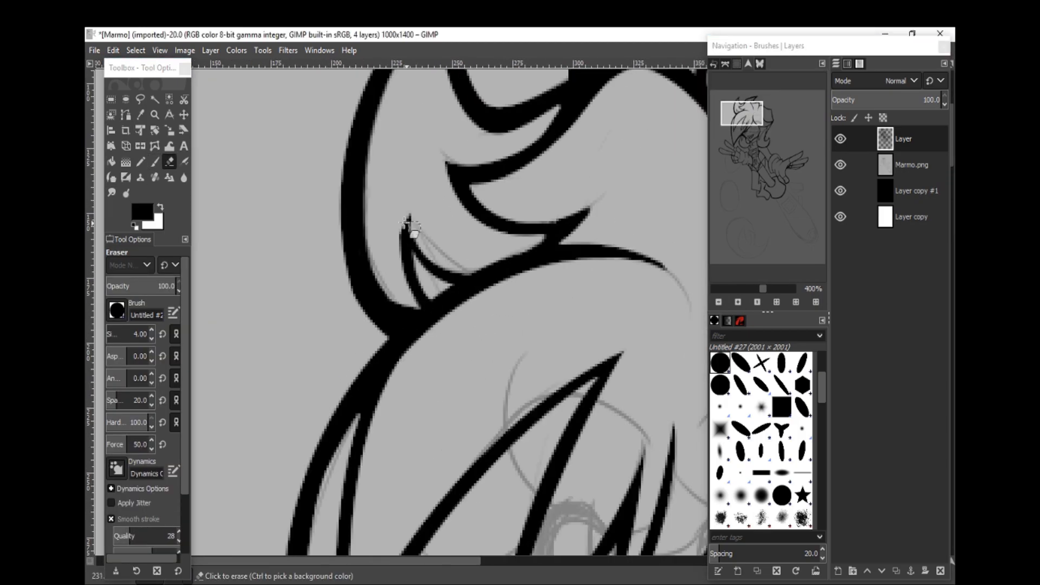
Ink the torso badge and arm with filled black paths, then start the light-blue swirl path
left_click(125, 114)
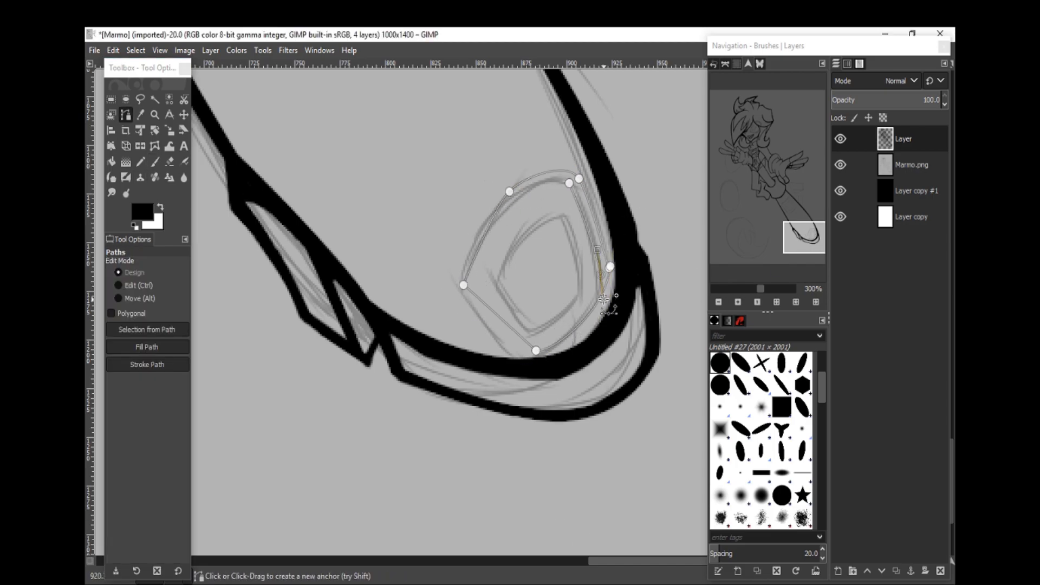
left_click(153, 161)
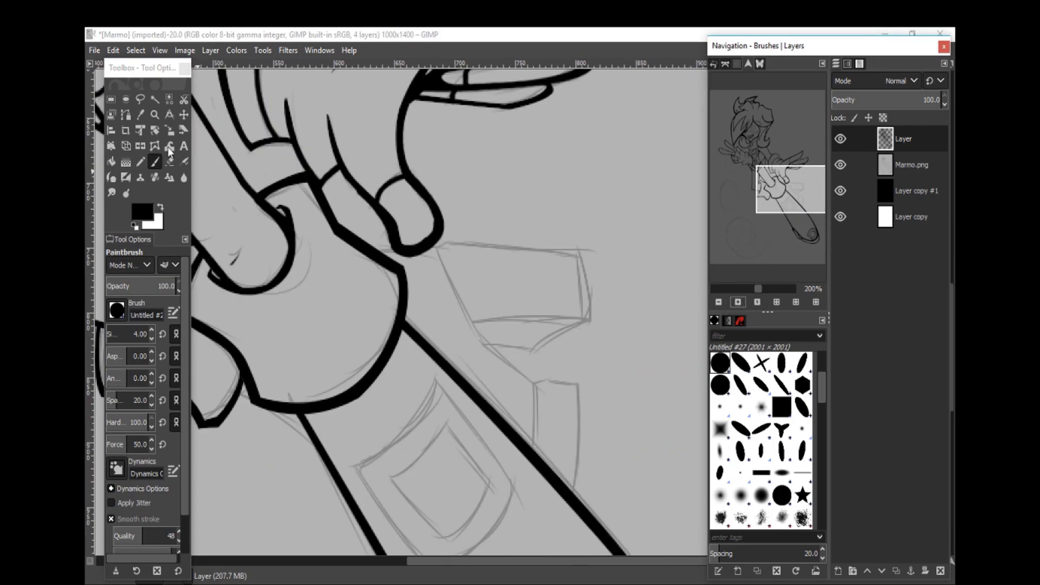
left_click(125, 114)
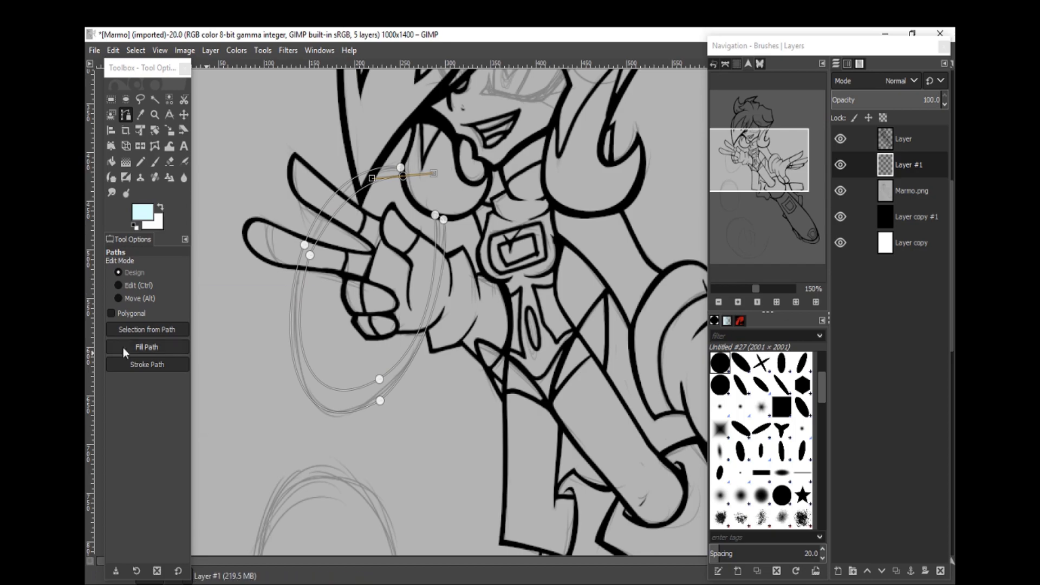
Fill the swirl path beside the hand with light blue
left_click(155, 162)
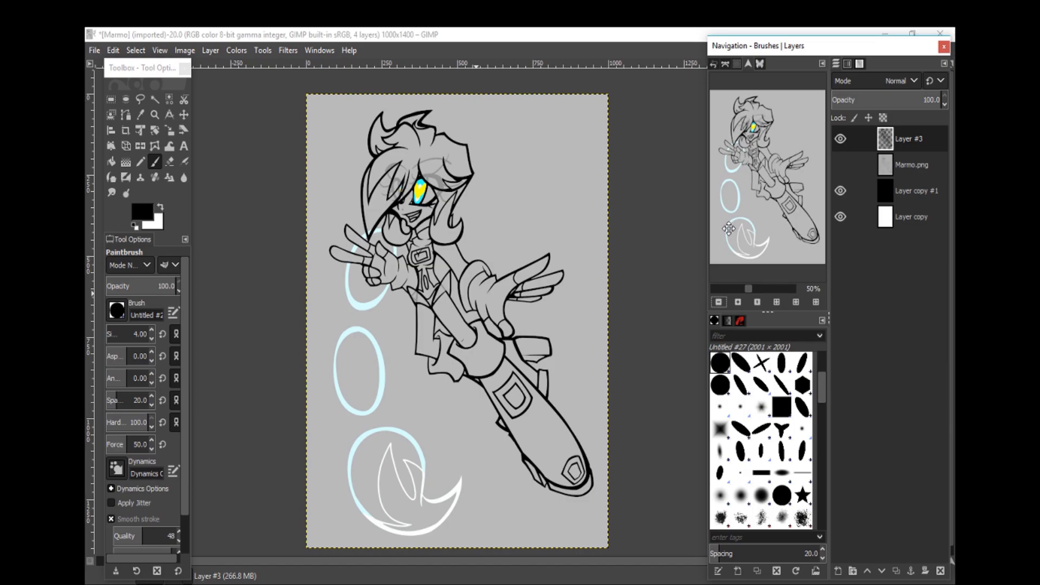
mouse_move(451, 296)
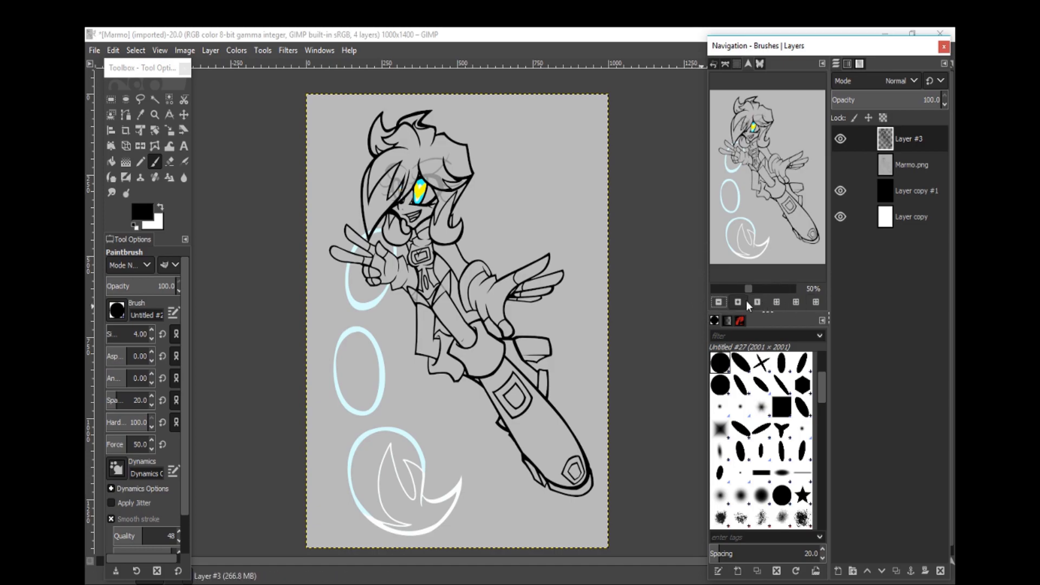
left_click(737, 303)
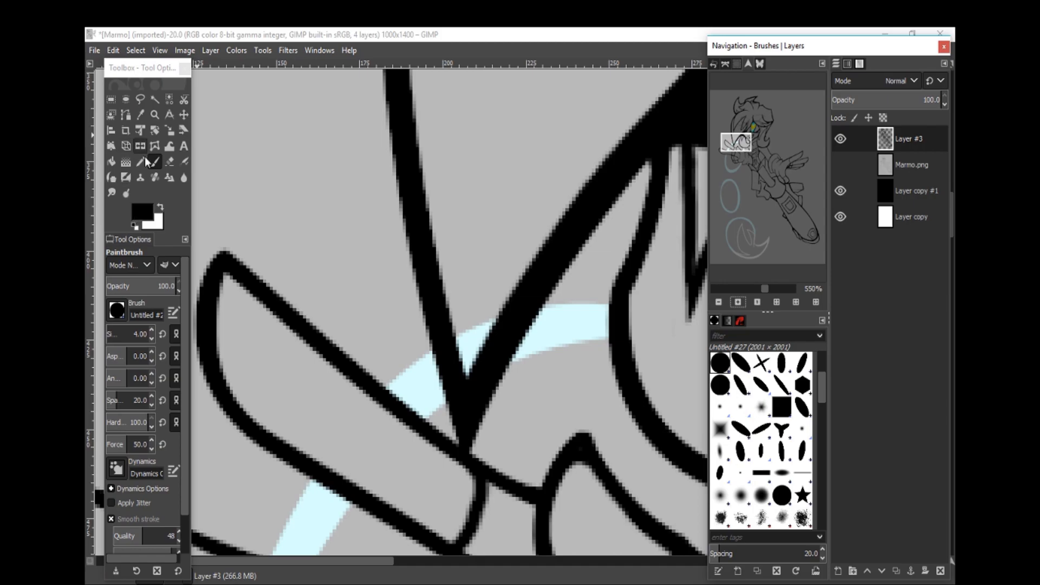
Erase the black finger line where it crosses the blue ring, then return to painting
left_click(169, 161)
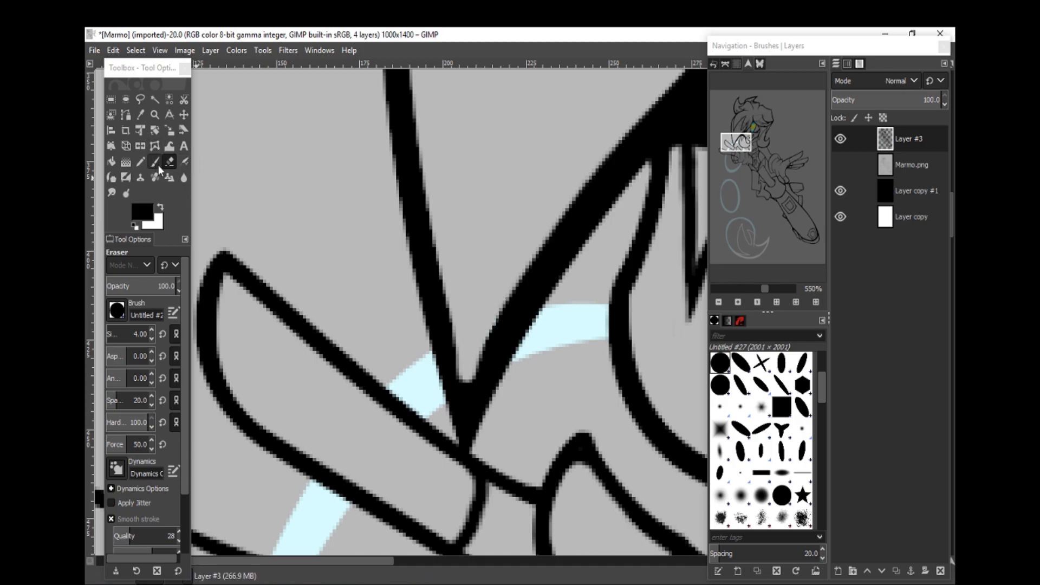
left_click(155, 161)
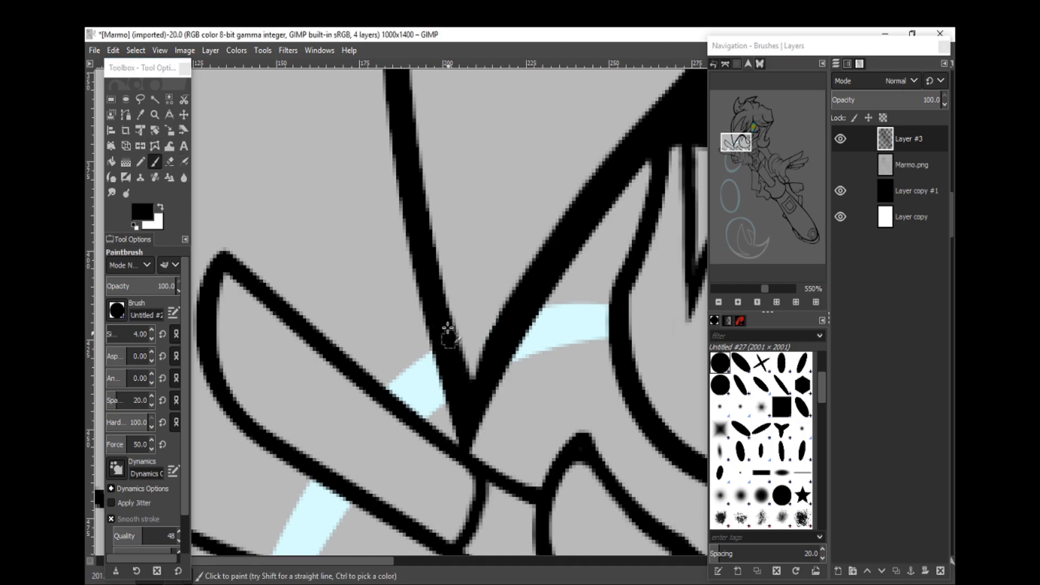